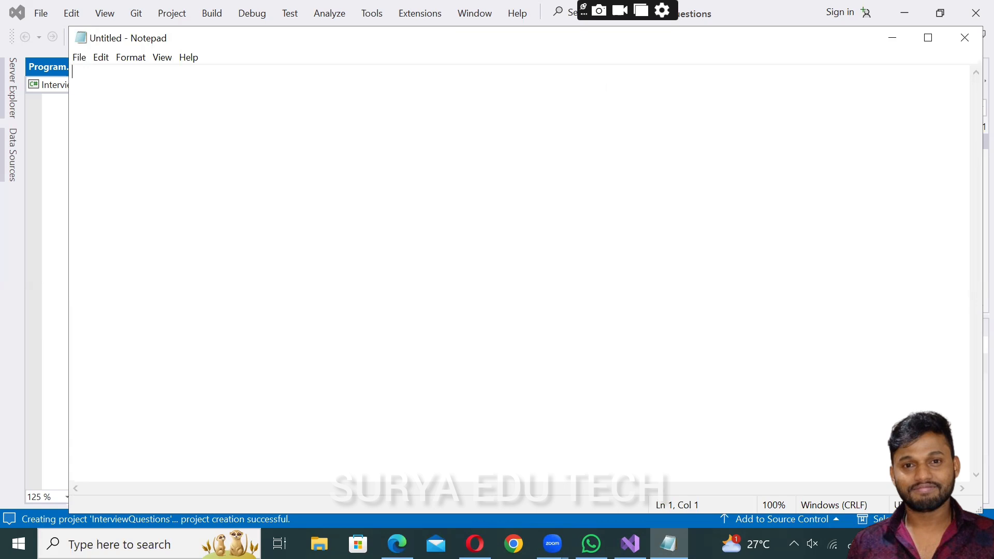
Type '1.Print 1 to 10 numbers using for loop ?' into the blank Notepad document
{"action": "type", "text": "1."}
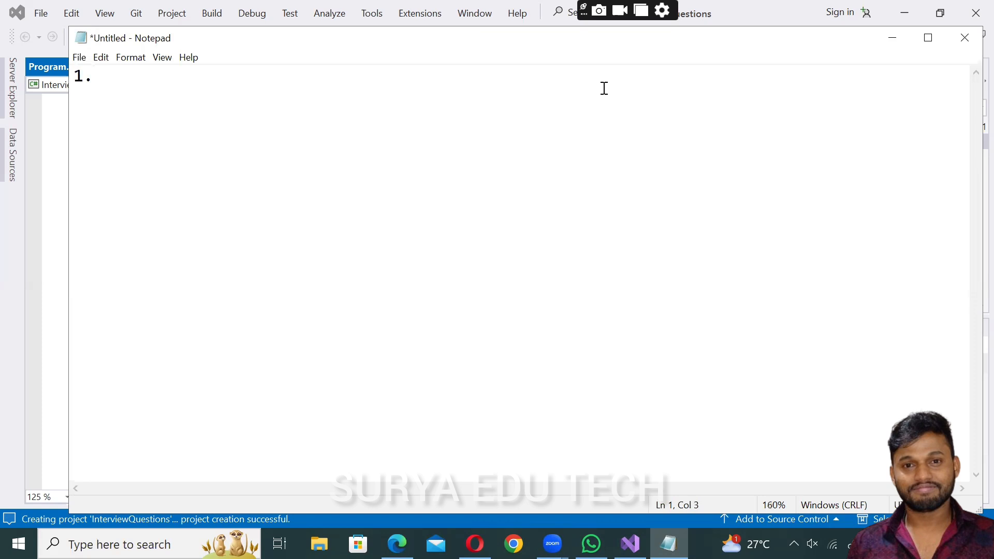
{"action": "type", "text": "P"}
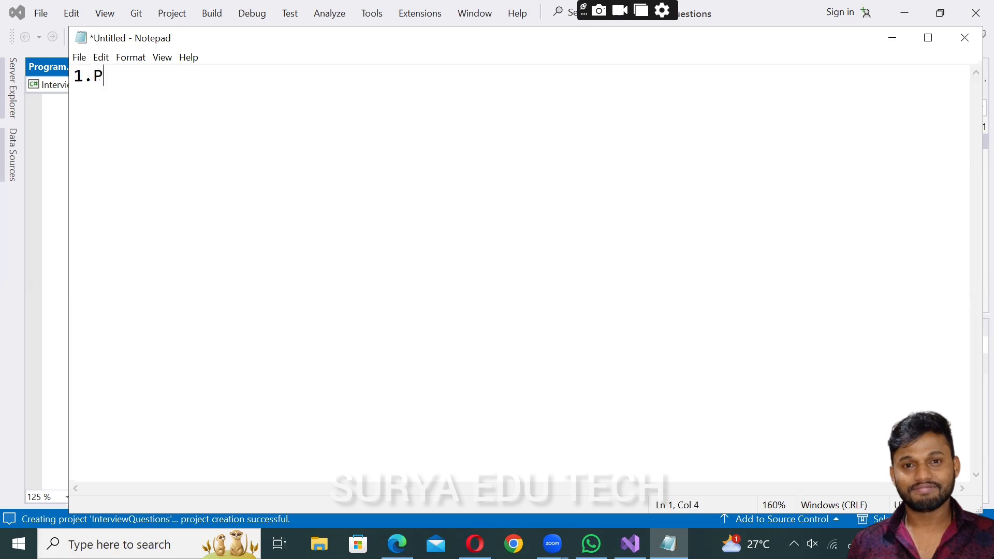
{"action": "type", "text": "rint"}
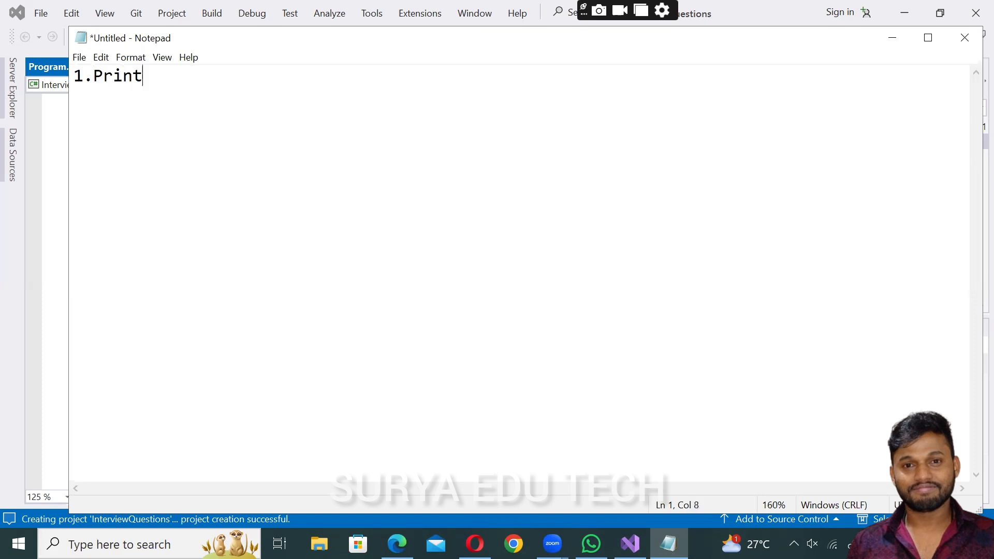
{"action": "type", "text": "1 to"}
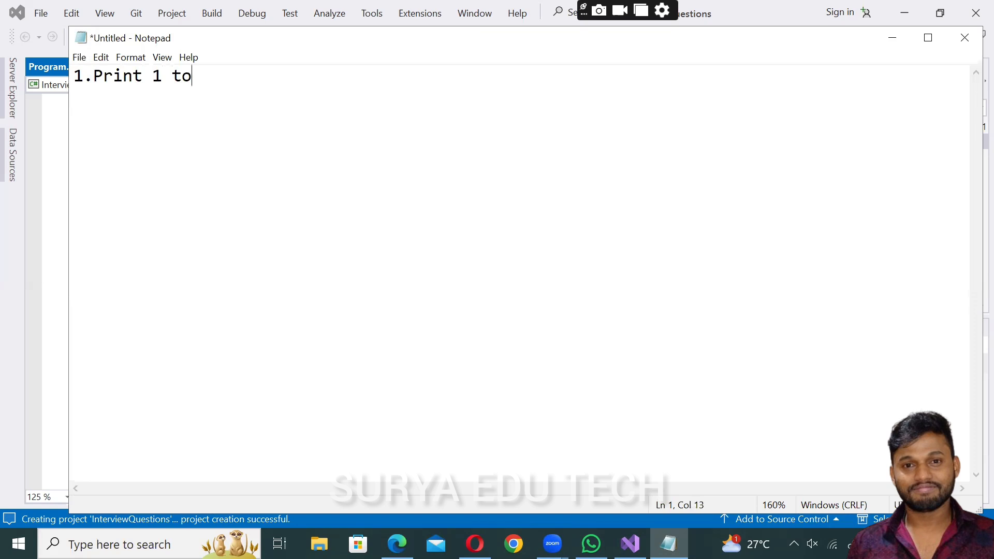
{"action": "type", "text": "10"}
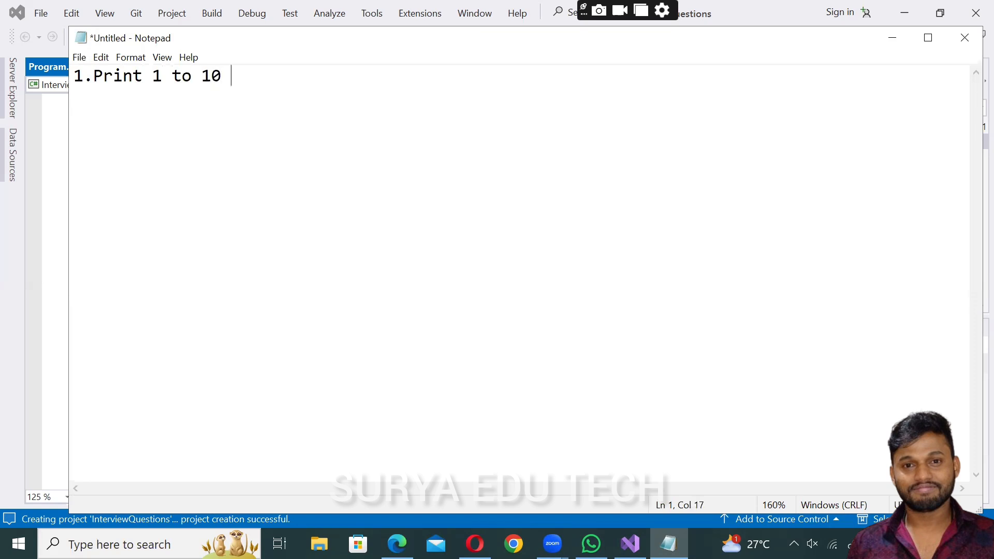
{"action": "type", "text": "numbers u"}
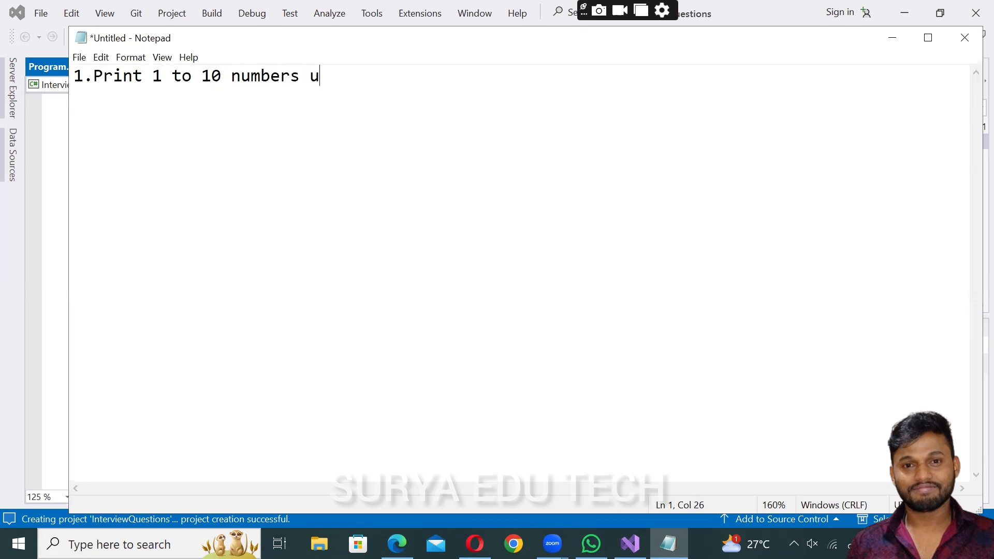
{"action": "type", "text": "sing"}
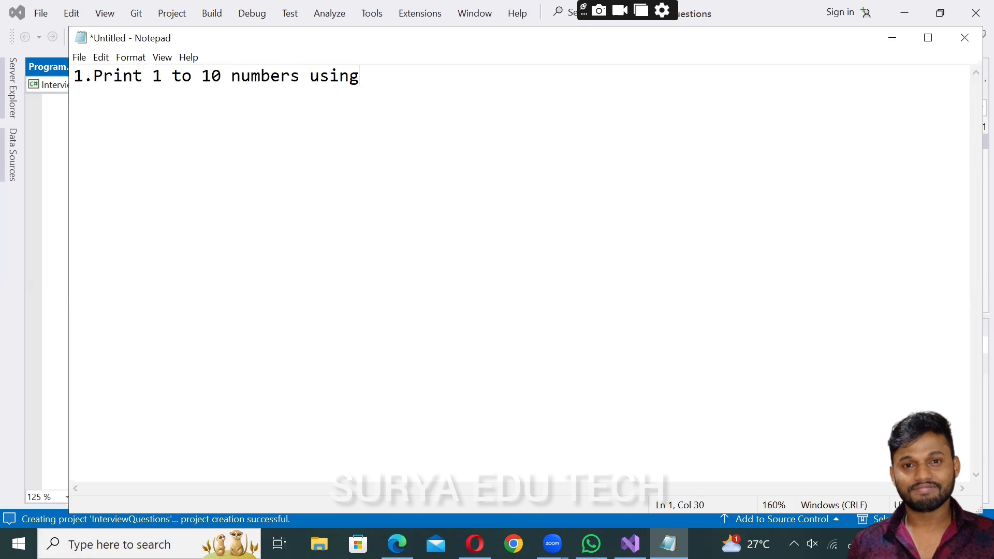
{"action": "type", "text": "for lo"}
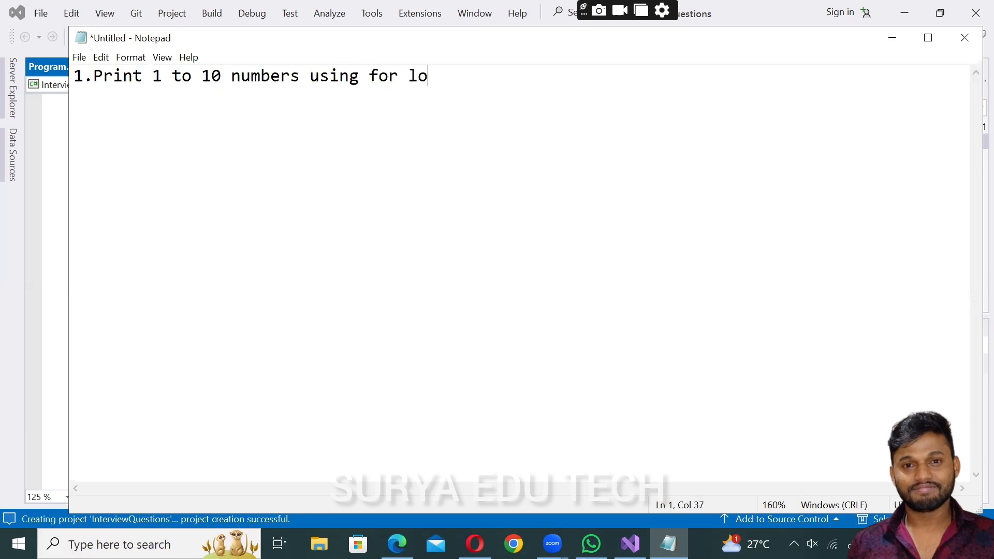
{"action": "type", "text": "op ?"}
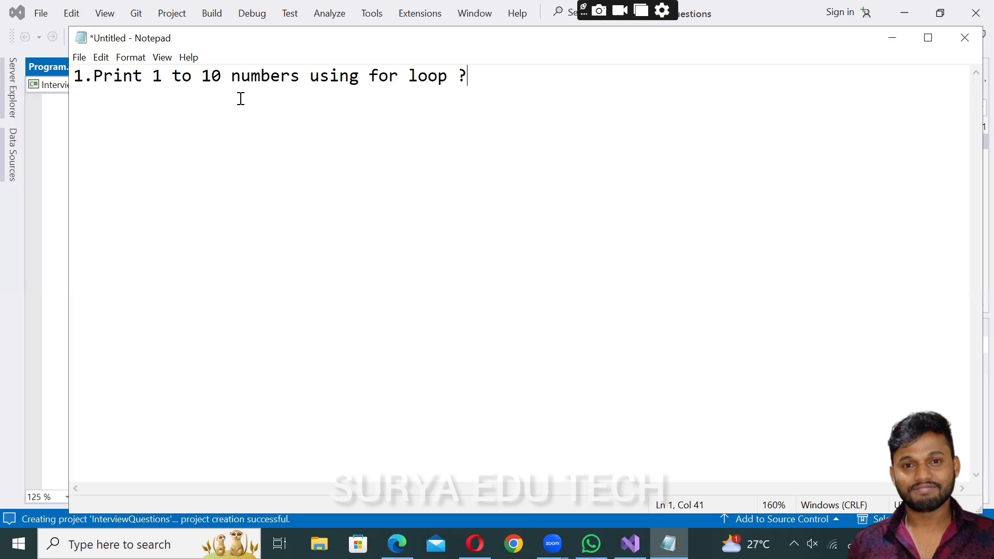
{"action": "mouse_move", "coordinate": [373, 98]}
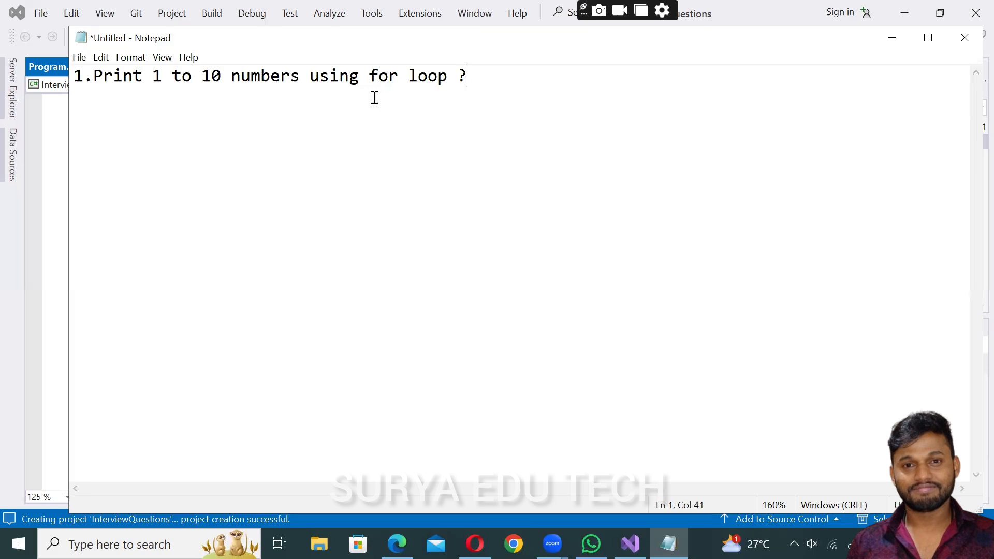
{"action": "mouse_move", "coordinate": [53, 181]}
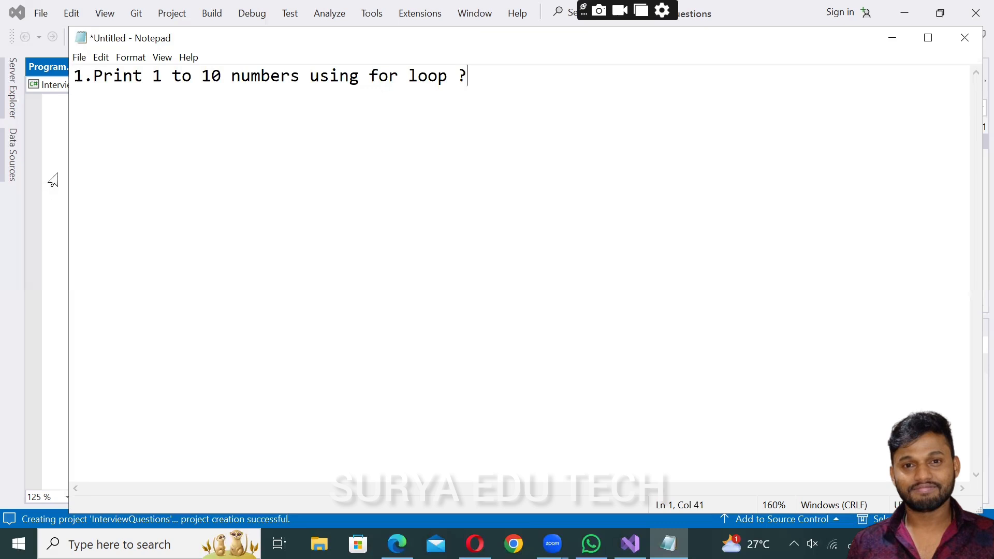
{"action": "mouse_move", "coordinate": [892, 37]}
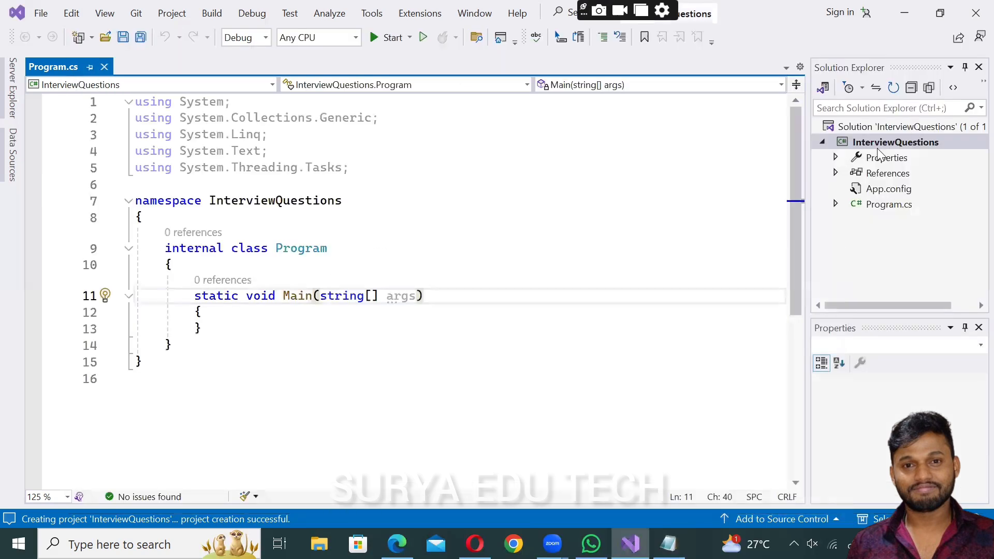
{"action": "mouse_move", "coordinate": [705, 214]}
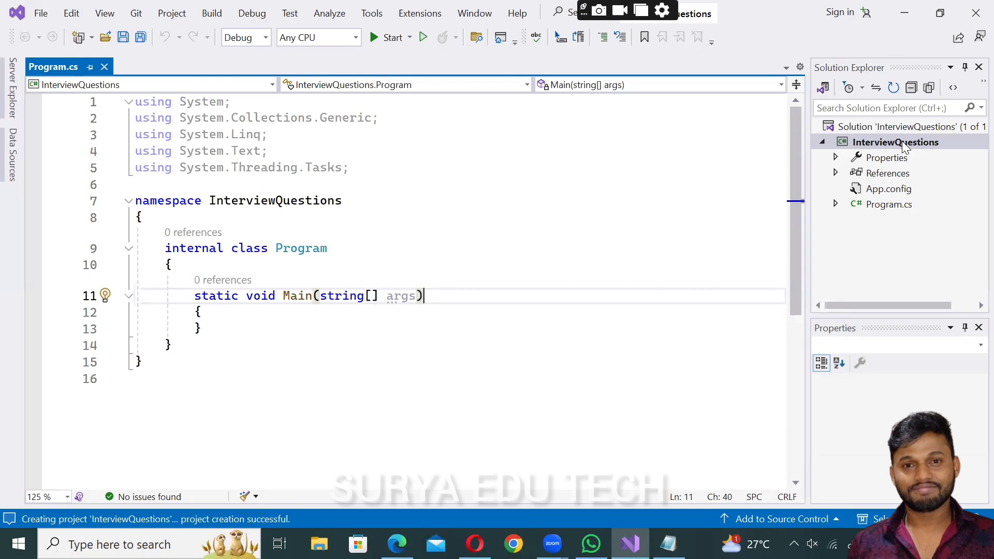
From the InterviewQuestions project's context menu, choose Add > Class
{"action": "right_click", "coordinate": [895, 141]}
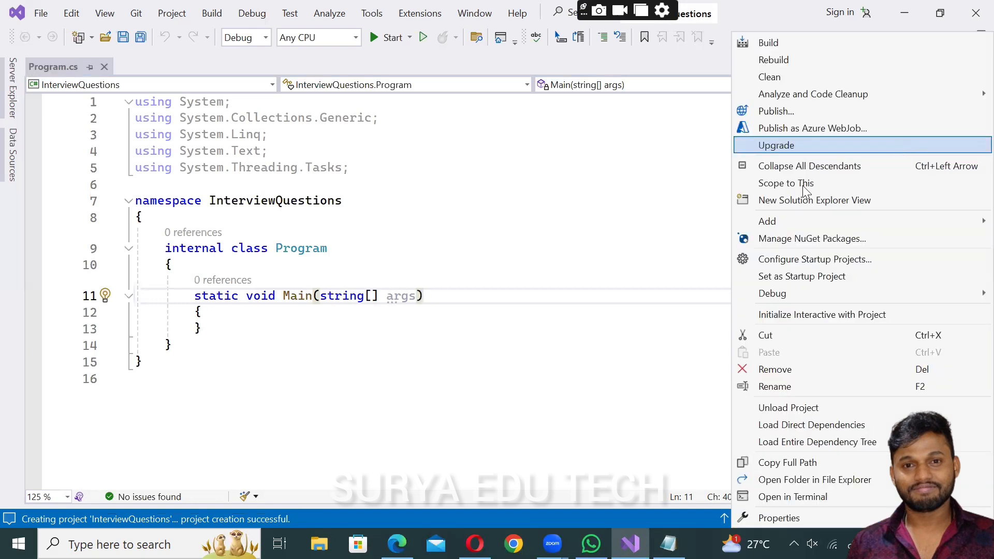
{"action": "mouse_move", "coordinate": [831, 286]}
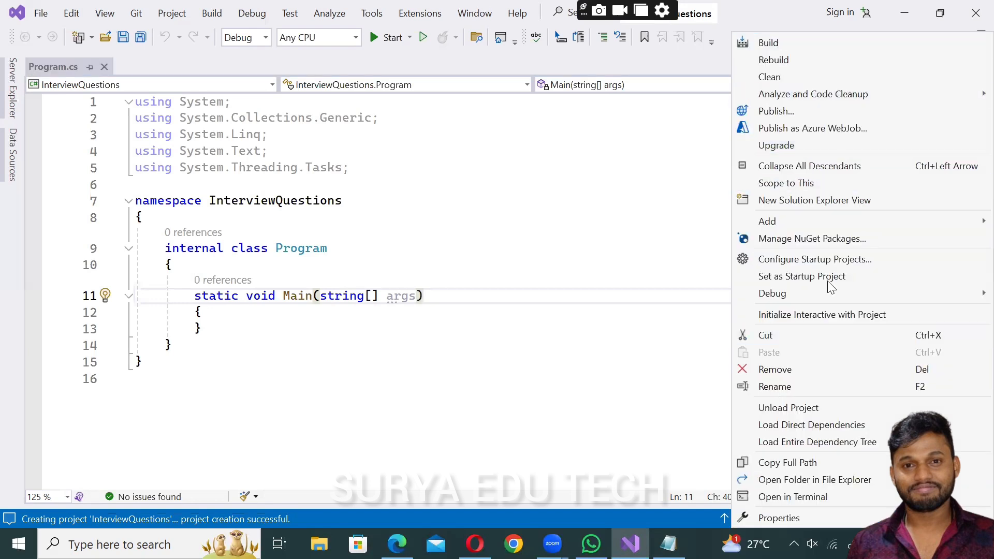
{"action": "mouse_move", "coordinate": [814, 259]}
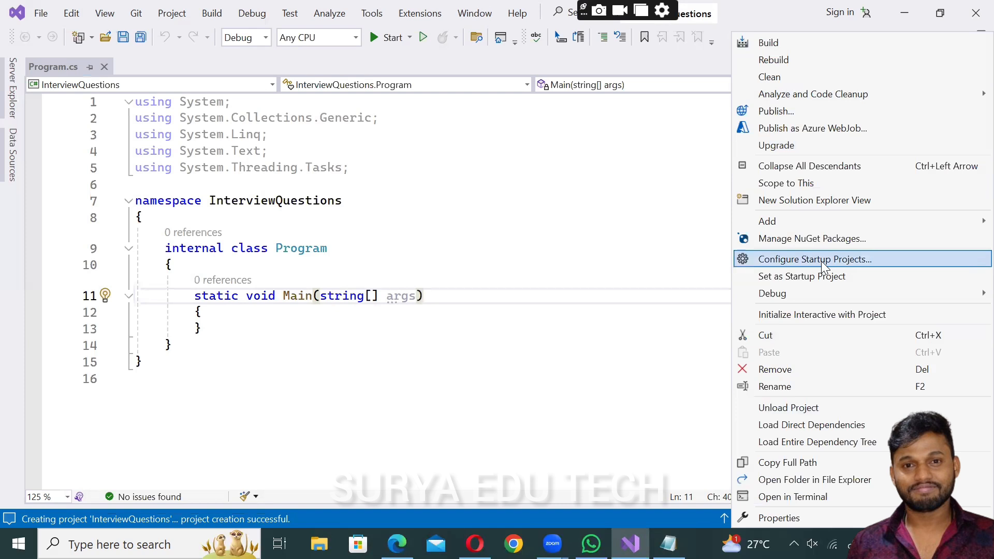
{"action": "mouse_move", "coordinate": [794, 269]}
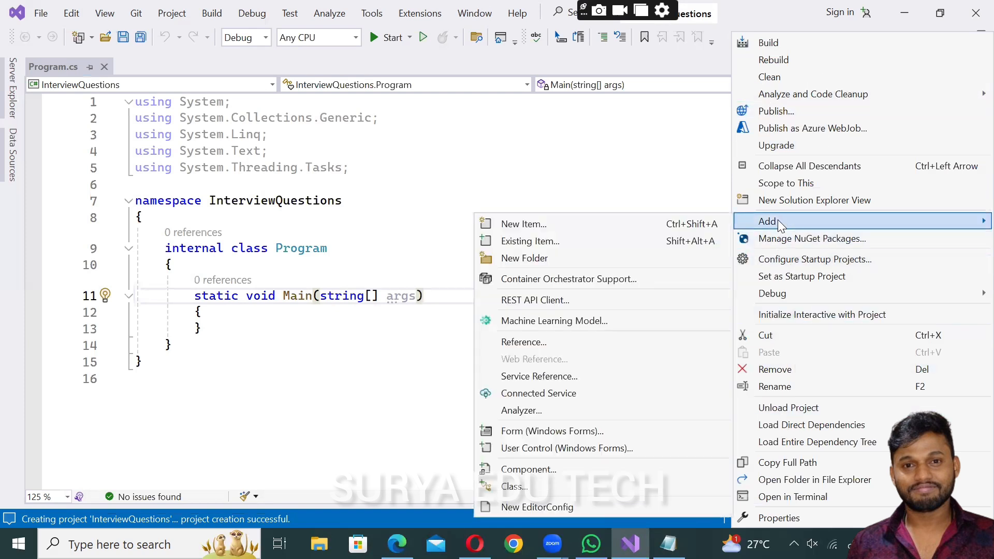
{"action": "mouse_move", "coordinate": [513, 486]}
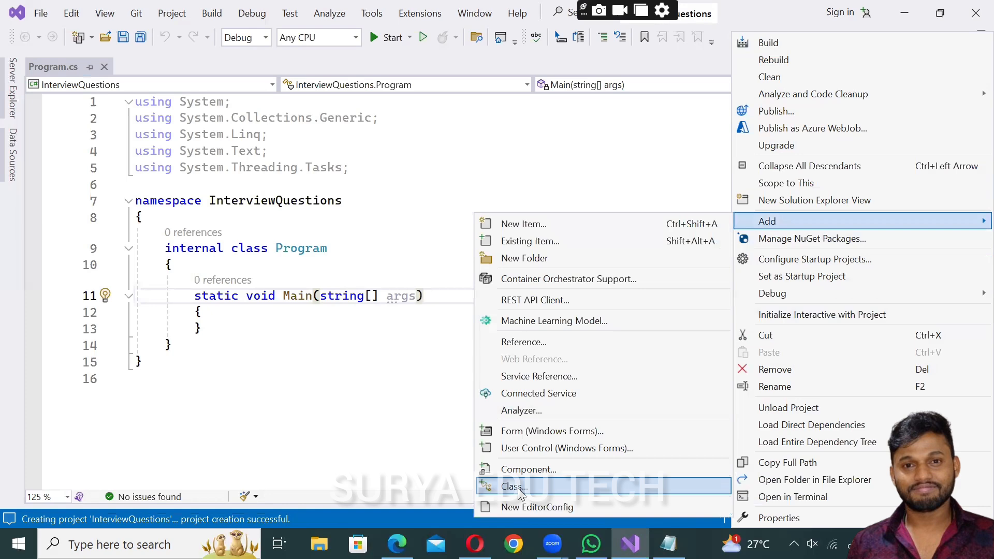
{"action": "left_click", "coordinate": [514, 486]}
{"action": "type", "text": "Q"}
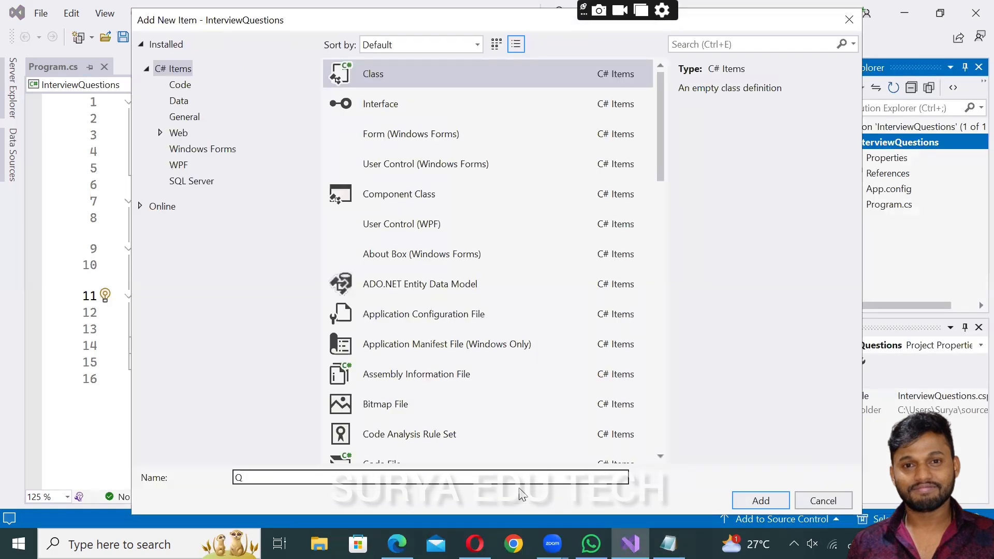
Name the new class file Question1 and add it to the project
{"action": "type", "text": "uestion"}
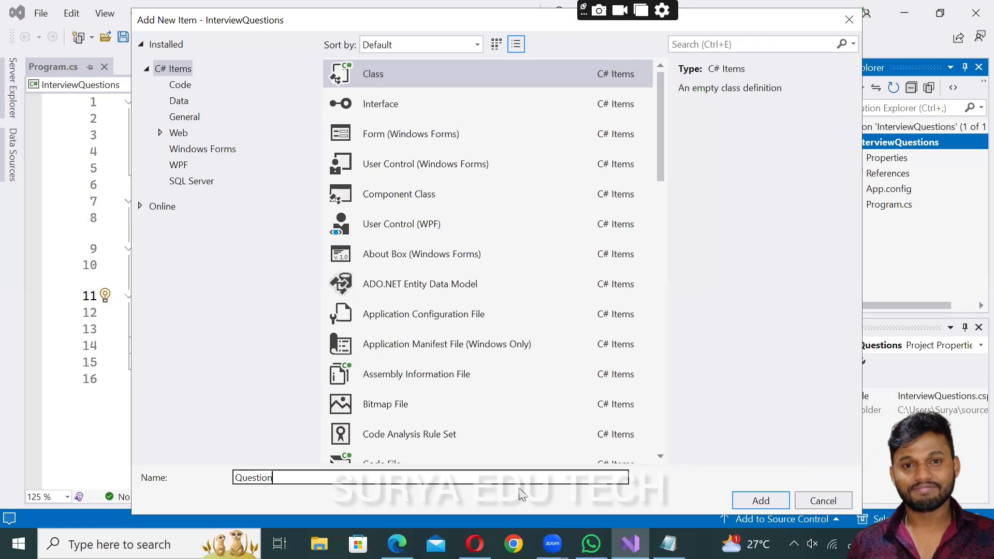
{"action": "type", "text": "1"}
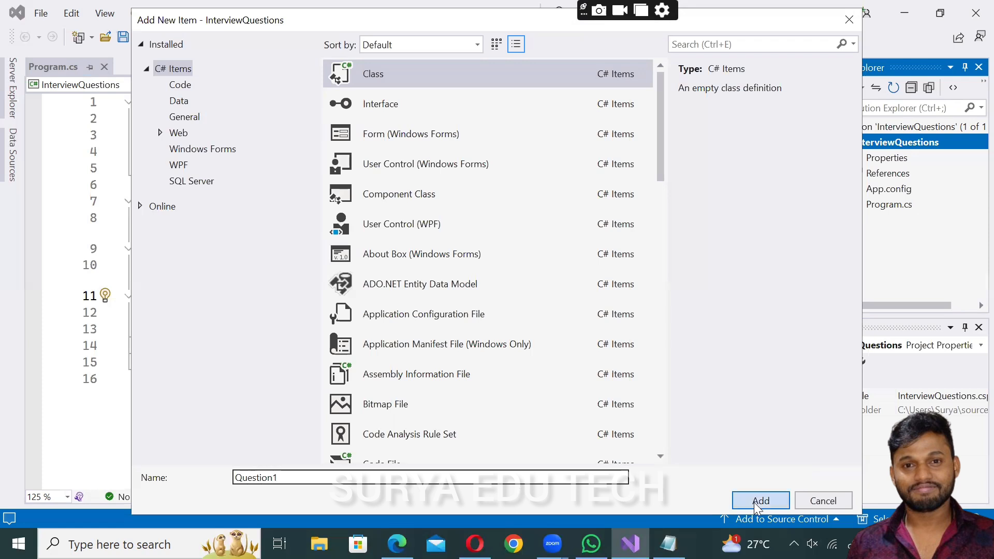
{"action": "left_click", "coordinate": [760, 500]}
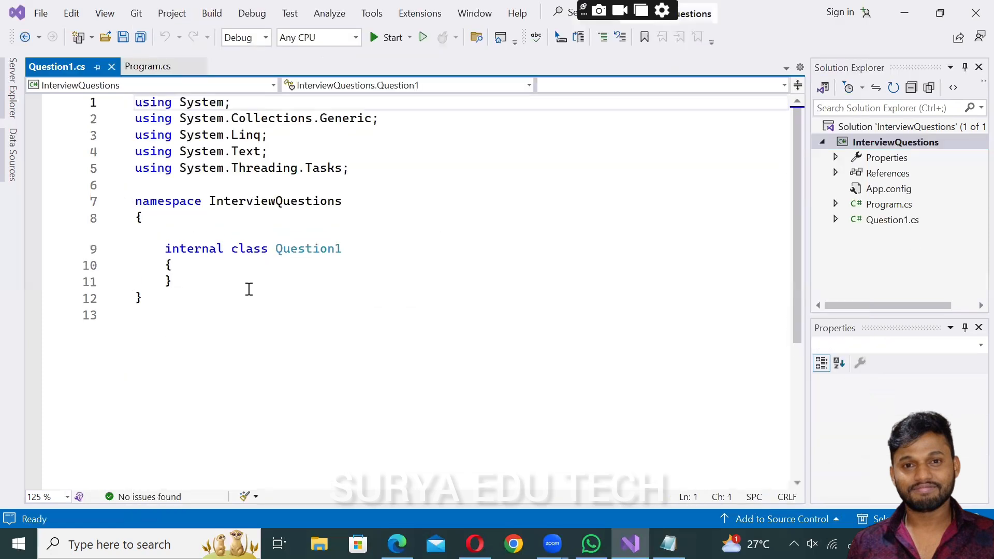
Add static void Main(string[] args) with a '// print 1 to 10 numbers' comment
{"action": "left_click", "coordinate": [212, 265]}
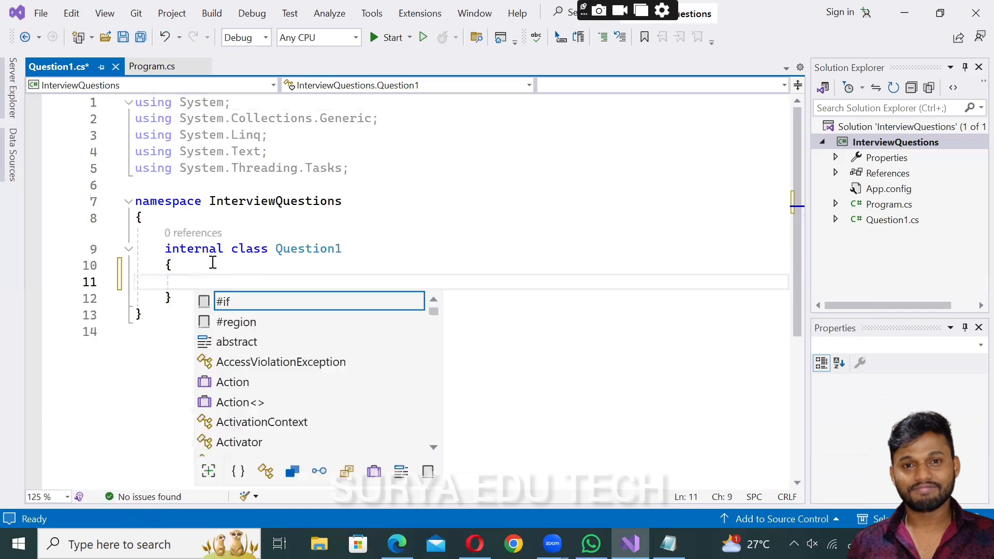
{"action": "type", "text": "static bvoi"}
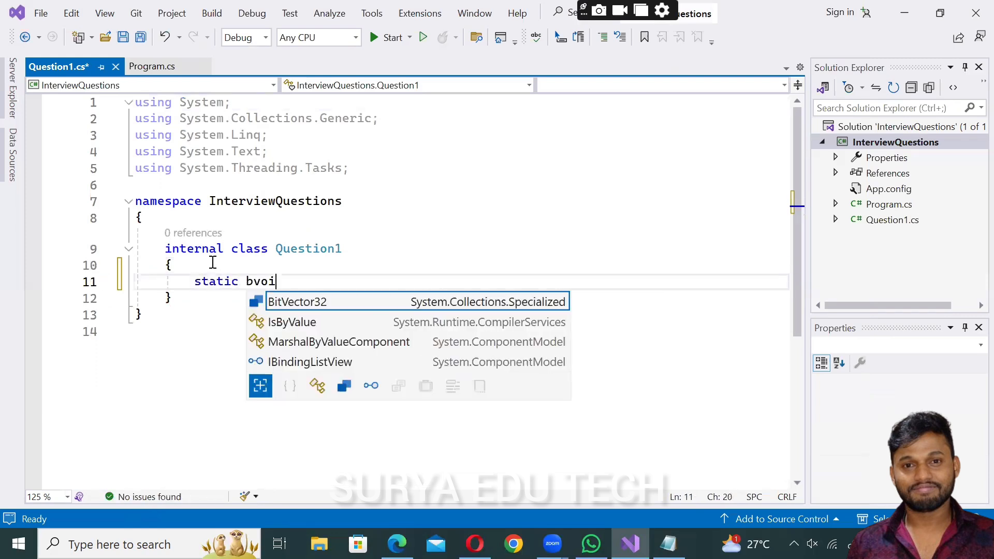
{"action": "type", "text": "void"}
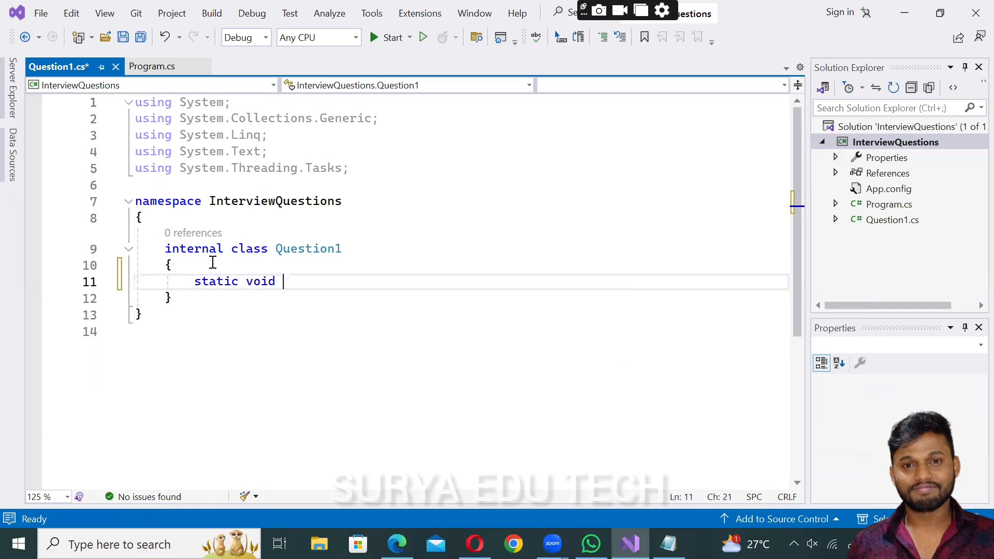
{"action": "type", "text": "Main("}
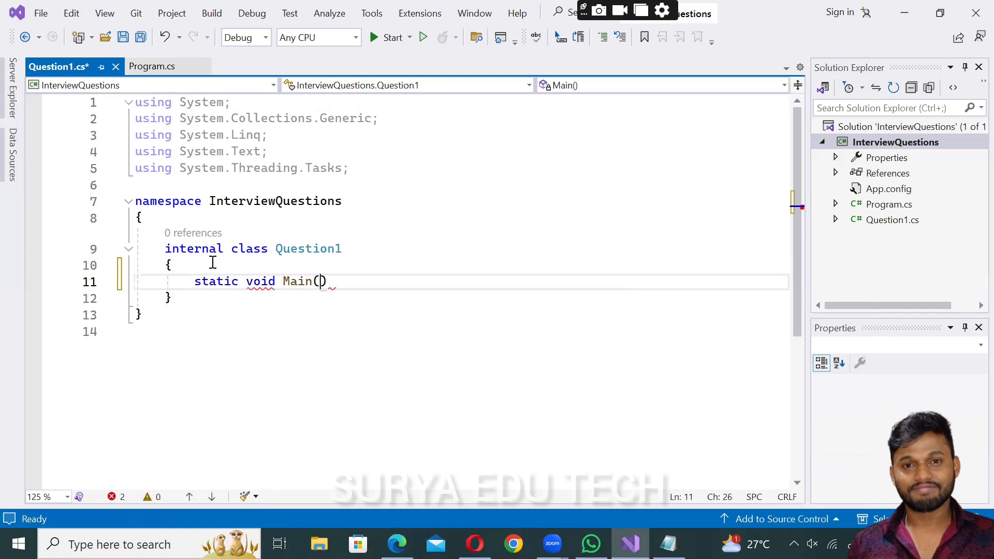
{"action": "type", "text": "string[] args"}
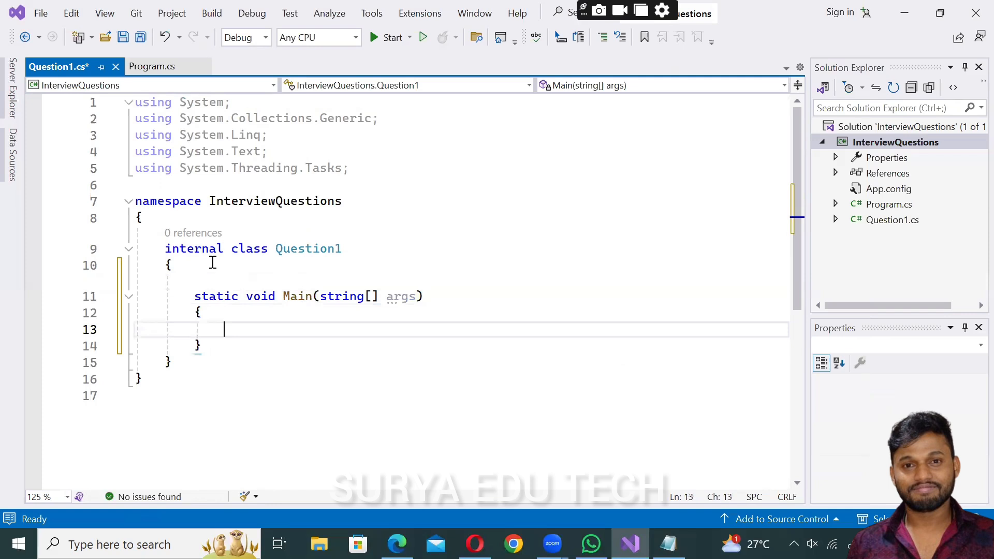
{"action": "type", "text": "//"}
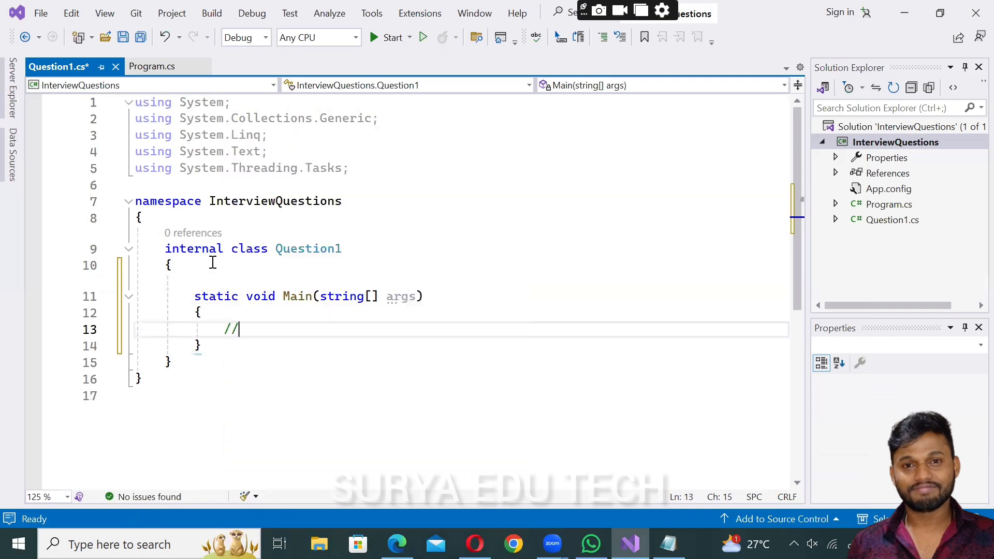
{"action": "type", "text": "print"}
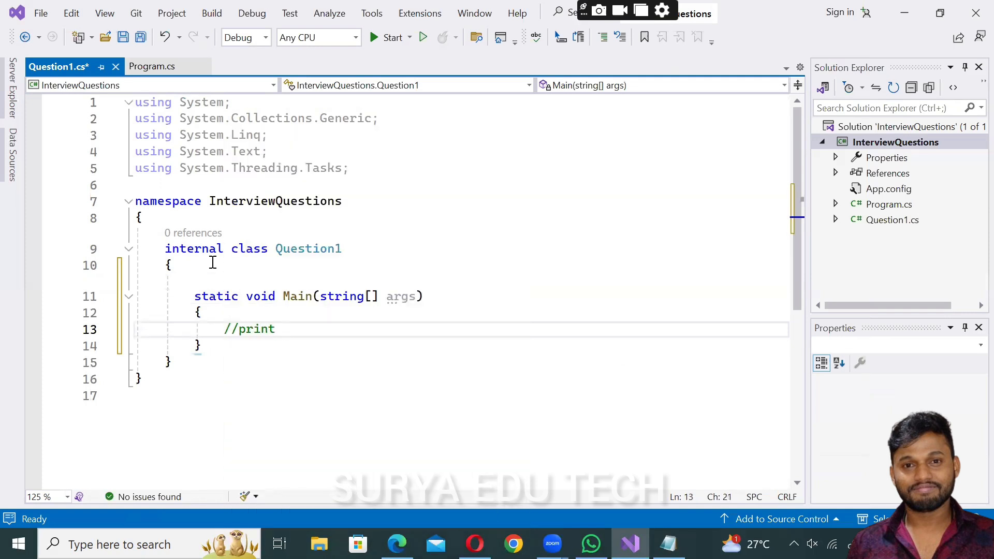
{"action": "type", "text": "1 t"}
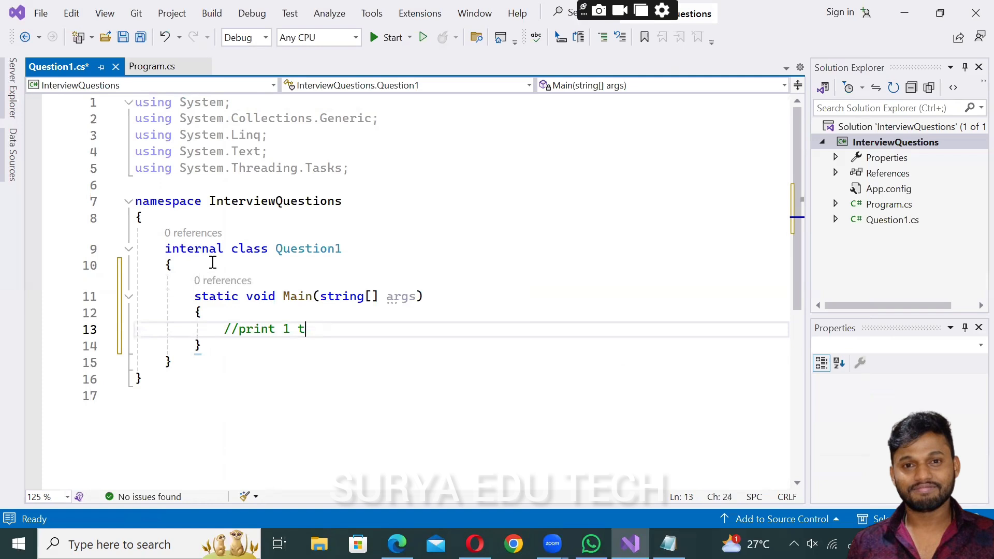
{"action": "type", "text": "o 10"}
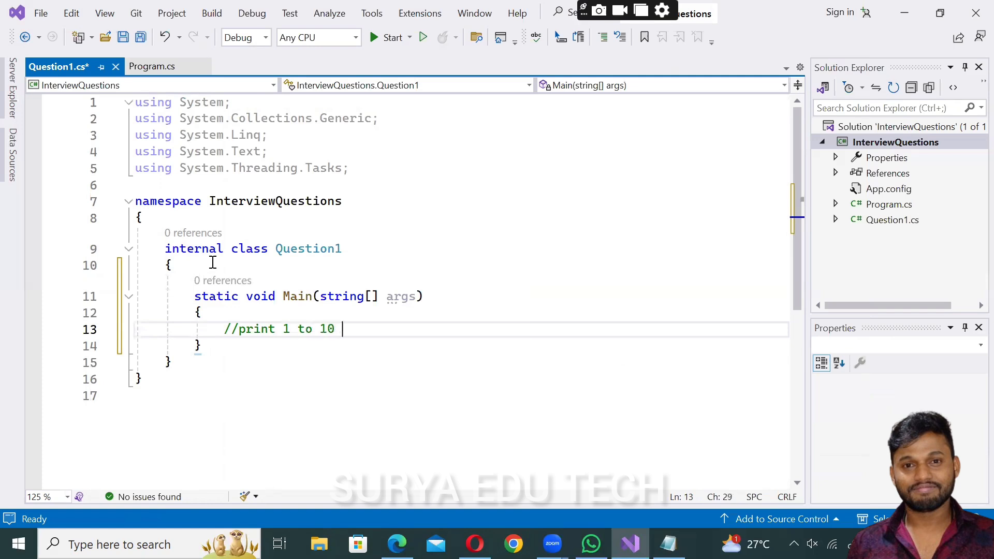
{"action": "type", "text": "numbers"}
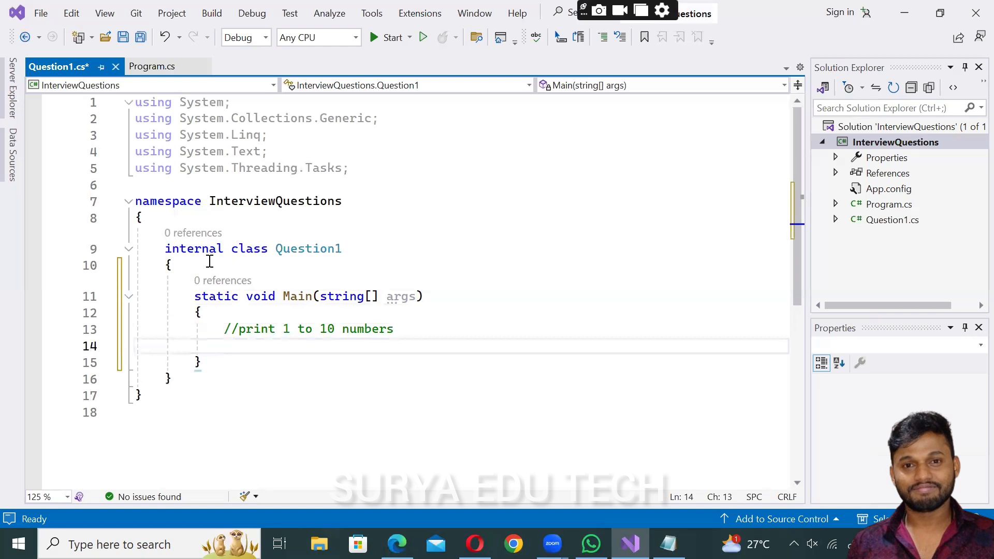
Write an empty for loop with i running from 1 while i<=10, incrementing
{"action": "type", "text": "for(int i = 0;)"}
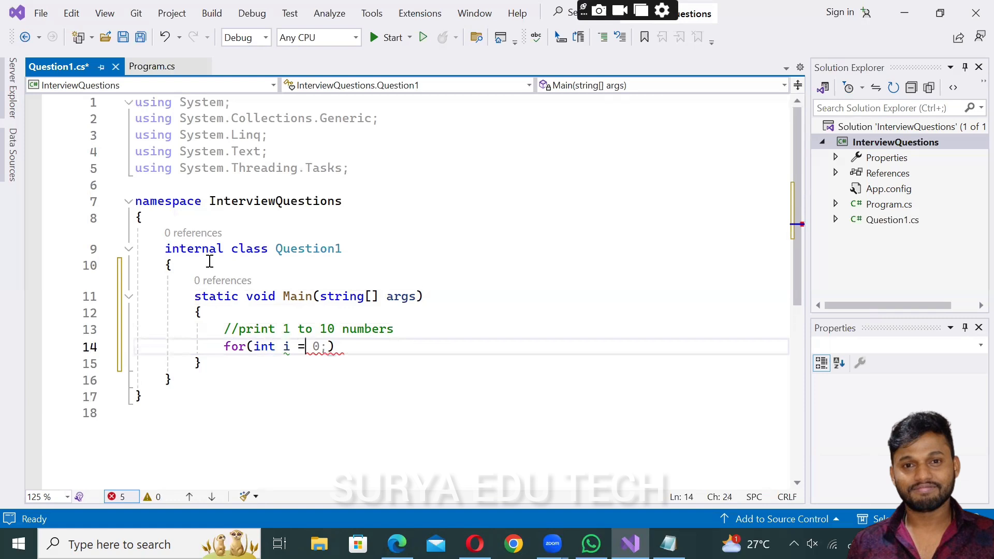
{"action": "type", "text": "1; i < args.Length; i++) {"}
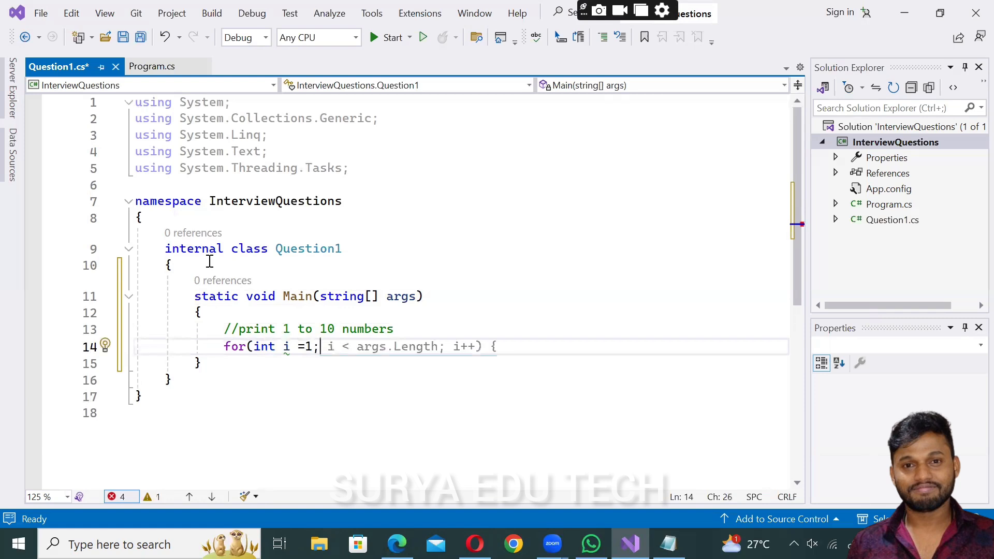
{"action": "type", "text": "i<=)"}
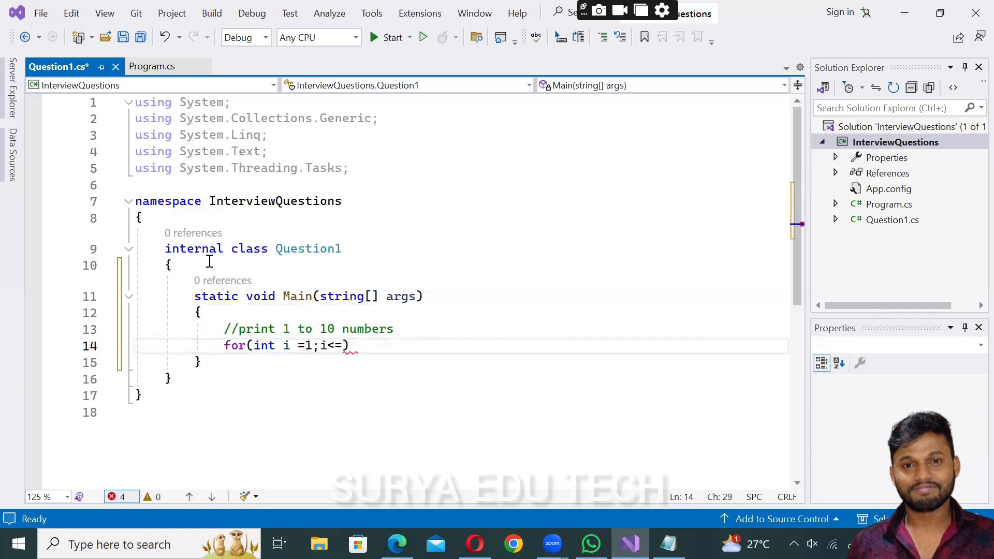
{"action": "type", "text": "10;"}
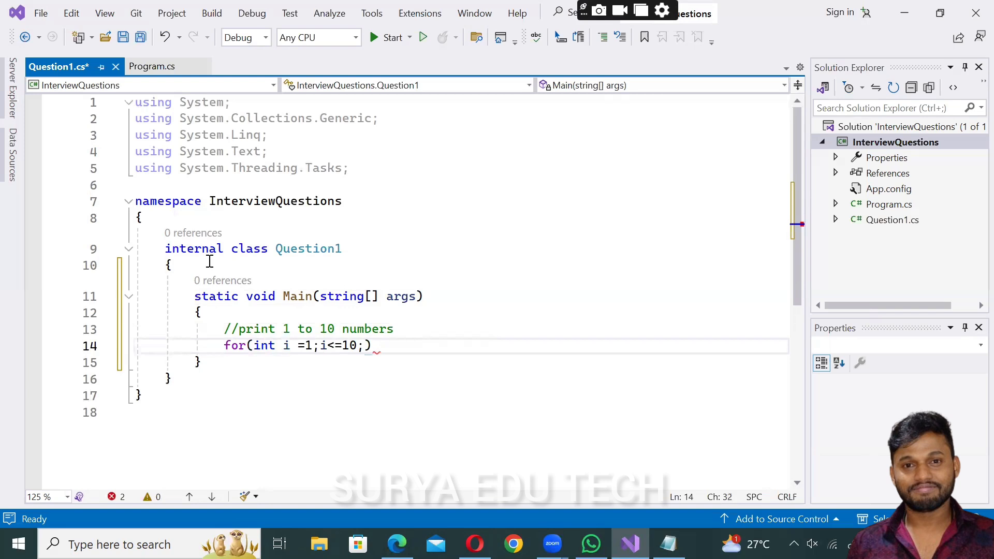
{"action": "type", "text": "i++) {"}
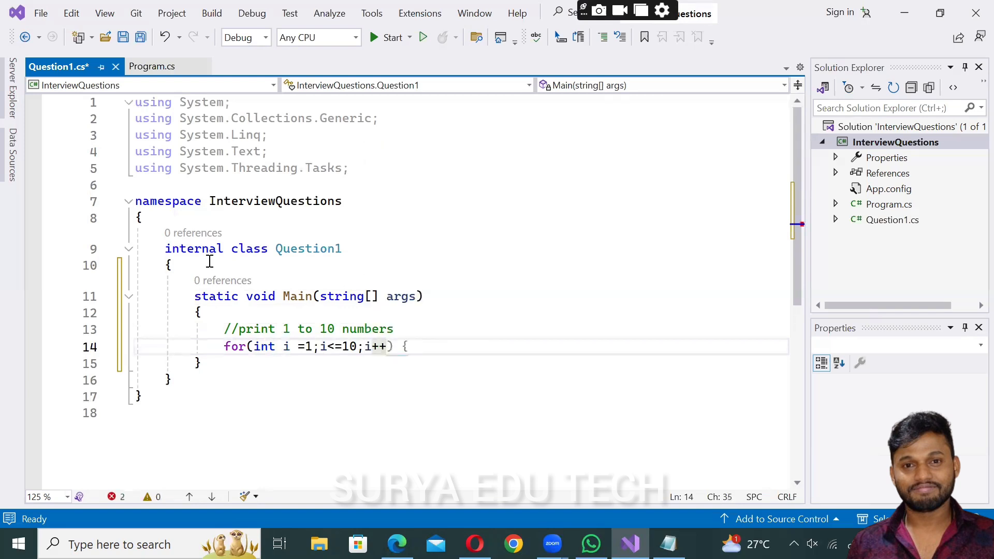
{"action": "key", "text": "Enter"}
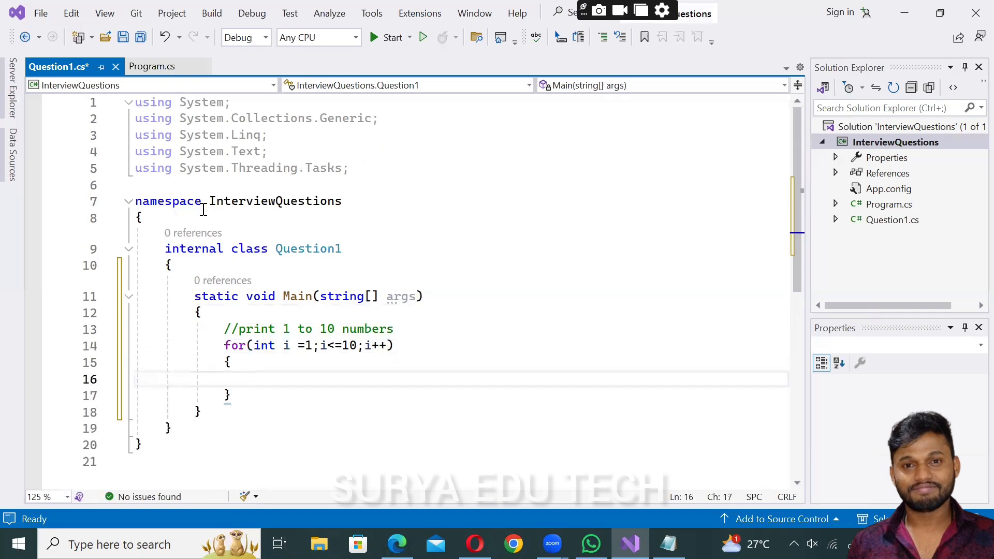
Point out how the comment's 1 and 10 match the loop's start and limit
{"action": "left_click", "coordinate": [254, 379]}
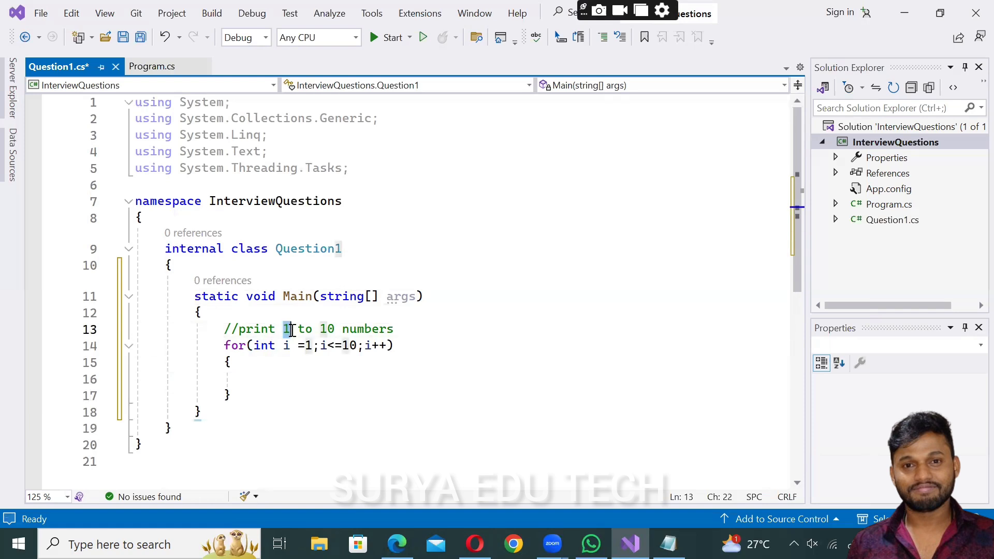
{"action": "left_click", "coordinate": [306, 344]}
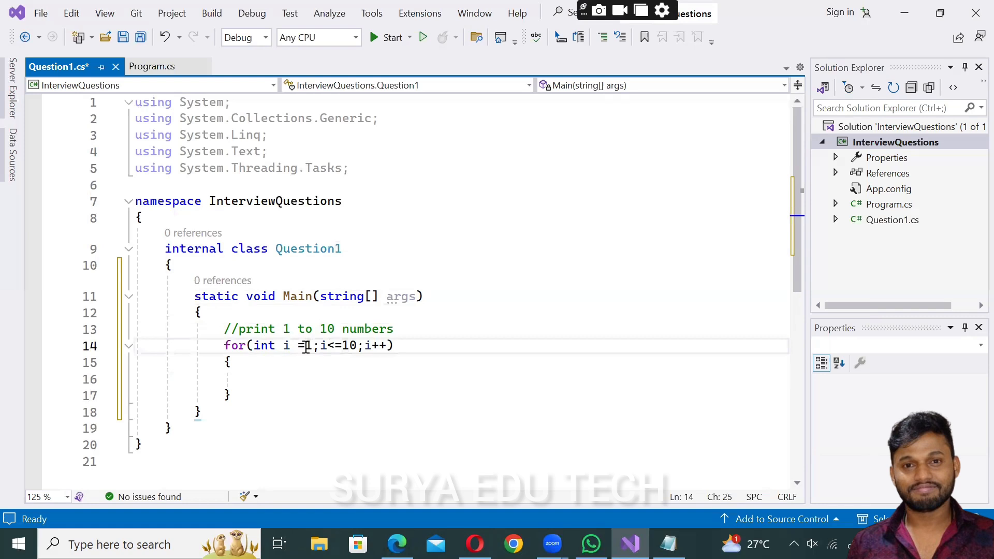
{"action": "left_click", "coordinate": [319, 328]}
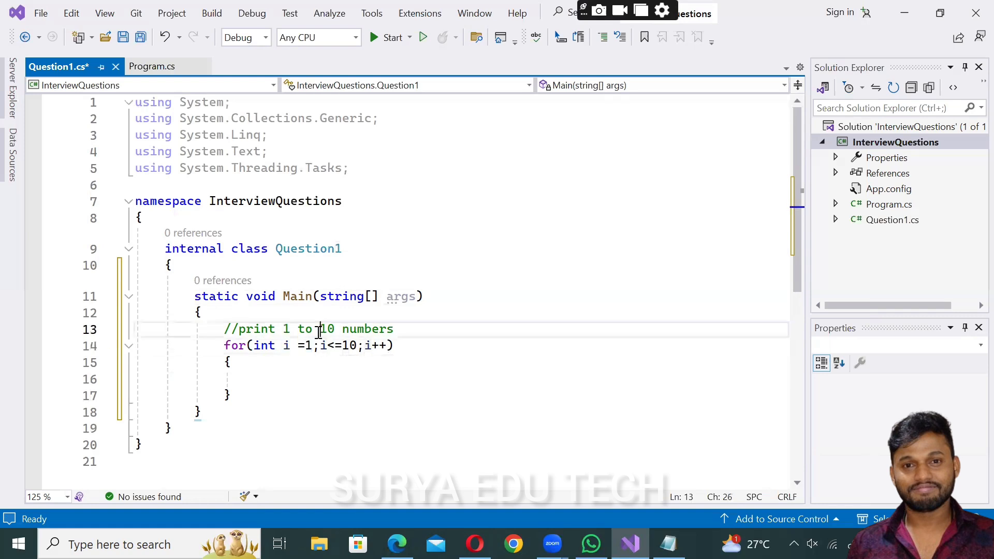
{"action": "double_click", "coordinate": [325, 328]}
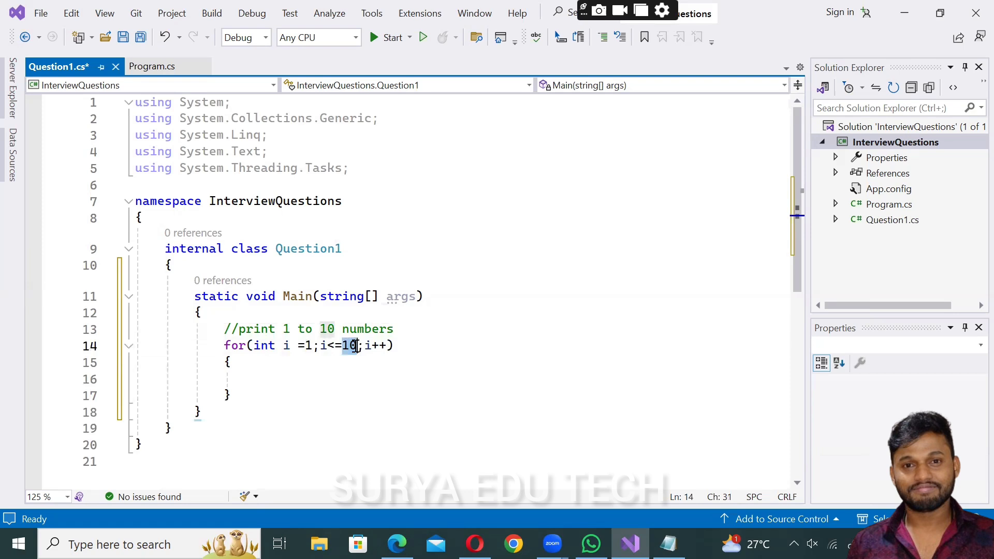
{"action": "mouse_move", "coordinate": [352, 345]}
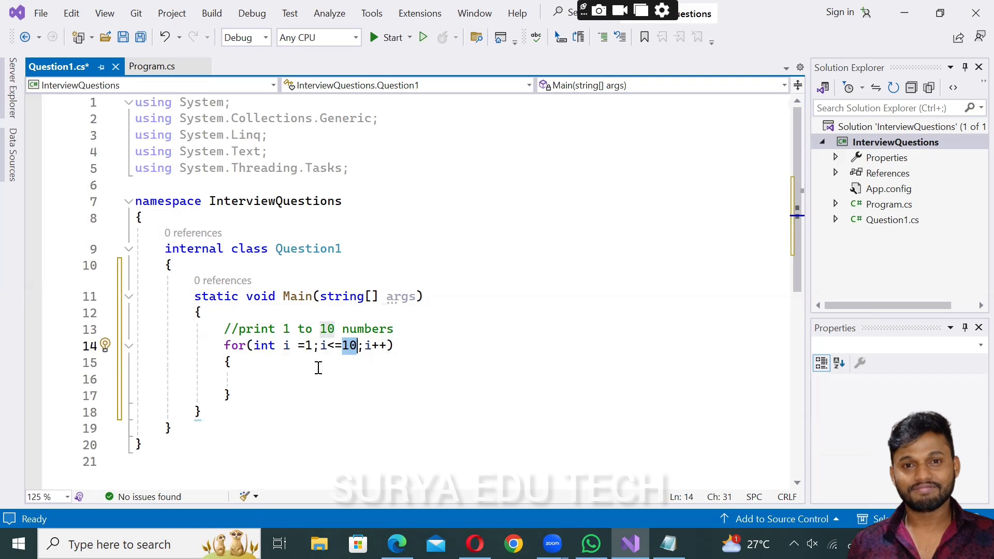
Type Console.WriteLine(i); inside the loop body
{"action": "type", "text": "c"}
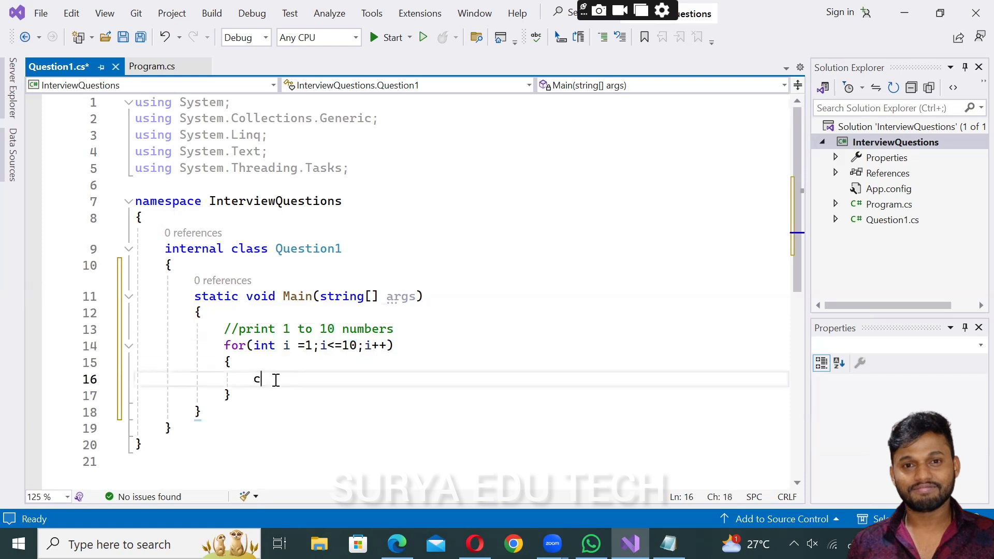
{"action": "type", "text": "Console.WriteLine();"}
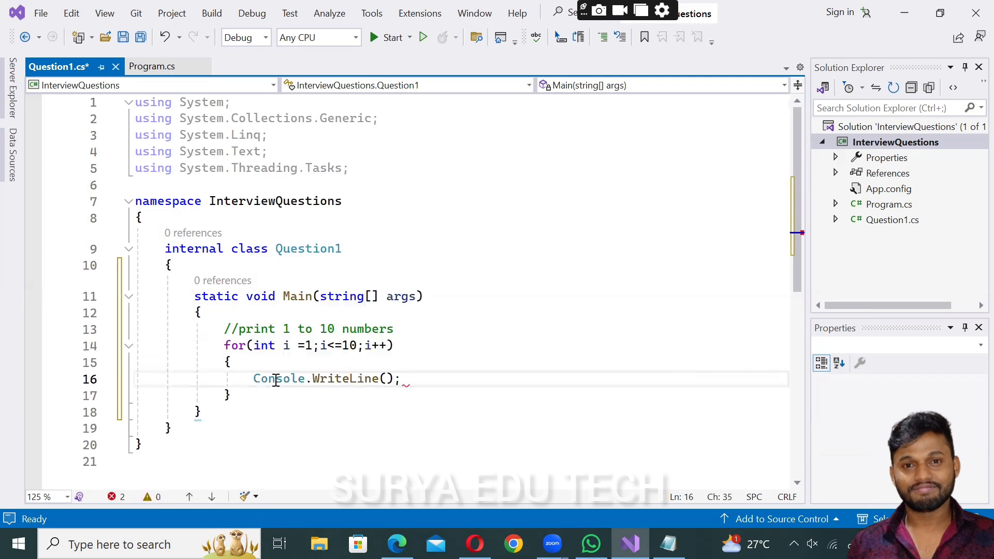
{"action": "type", "text": "i"}
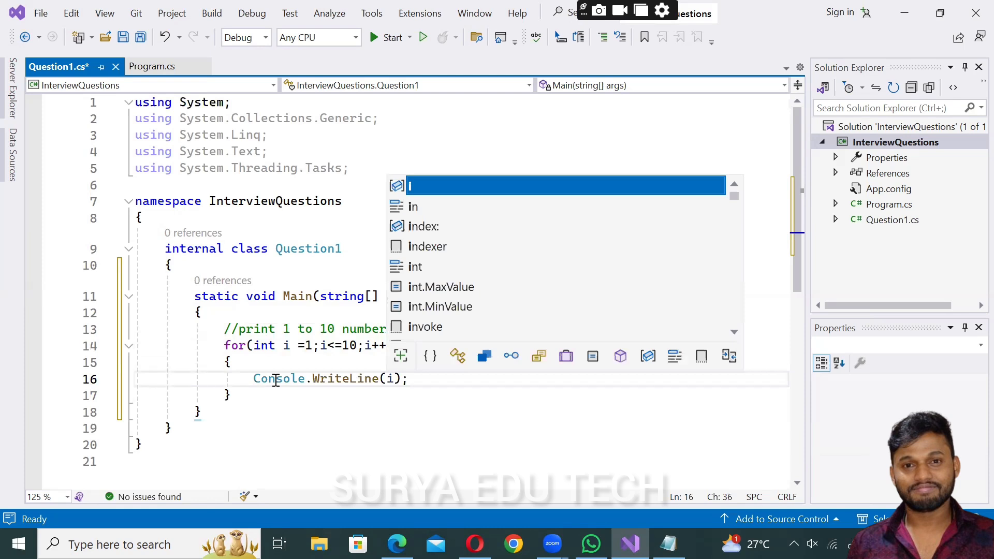
{"action": "mouse_move", "coordinate": [285, 344]}
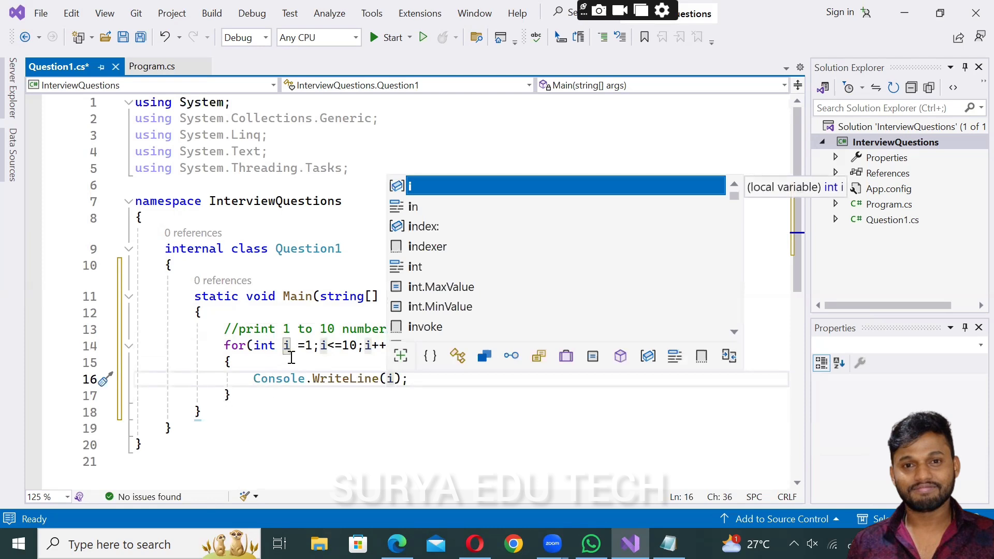
{"action": "mouse_move", "coordinate": [390, 378]}
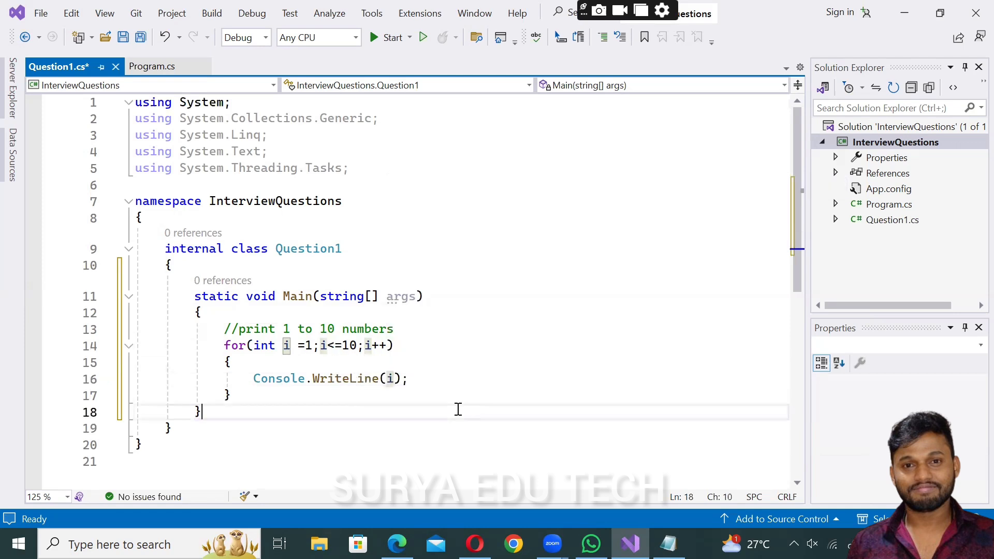
{"action": "mouse_move", "coordinate": [331, 345]}
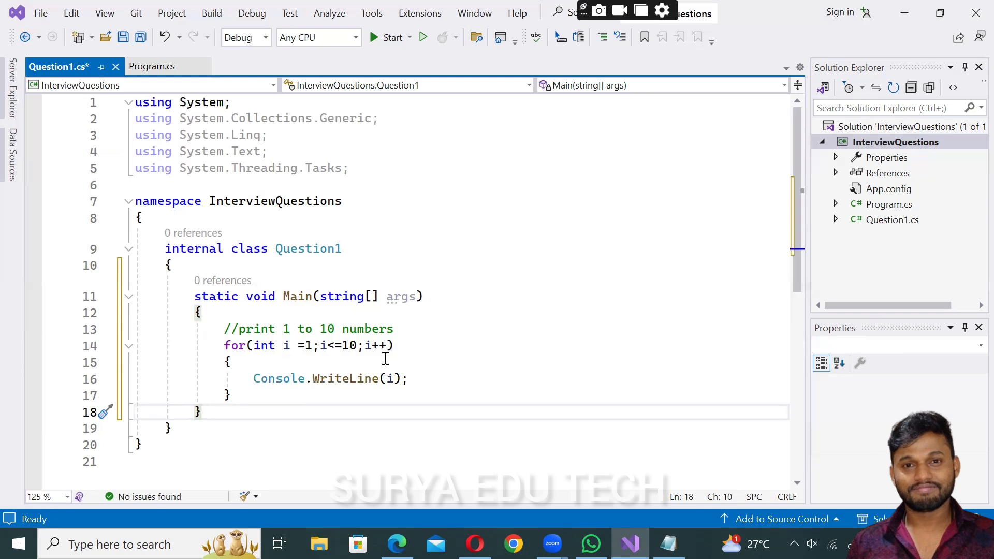
{"action": "mouse_move", "coordinate": [393, 352]}
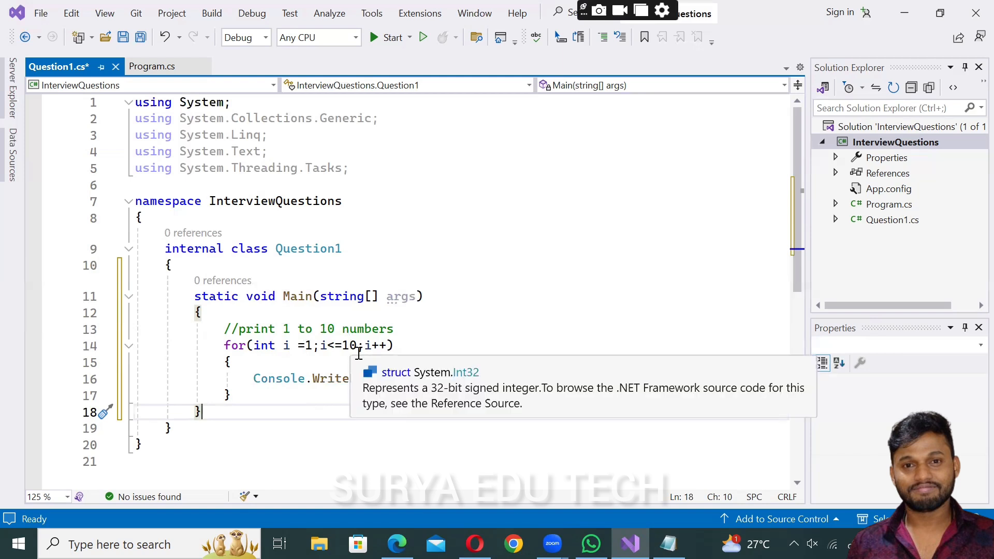
{"action": "mouse_move", "coordinate": [562, 319]}
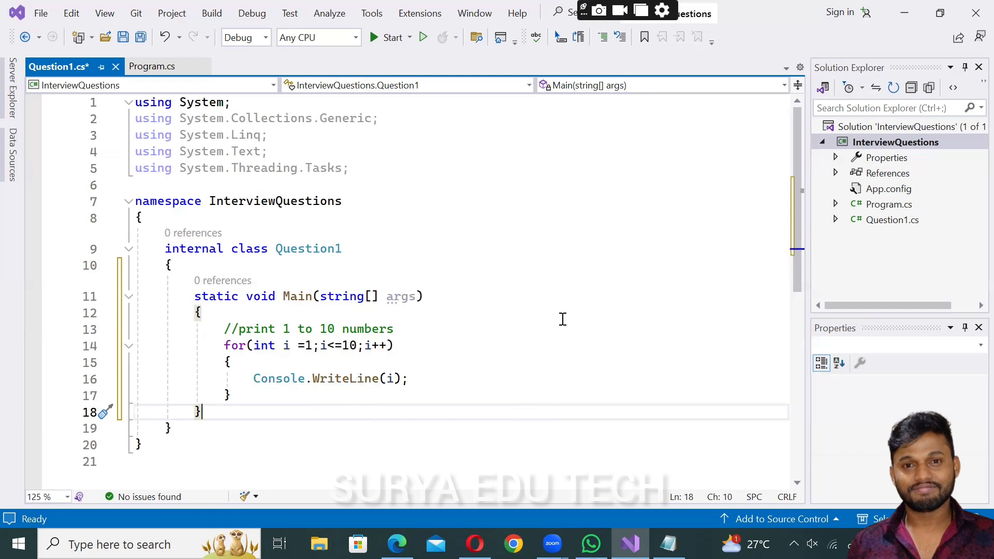
{"action": "mouse_move", "coordinate": [973, 234]}
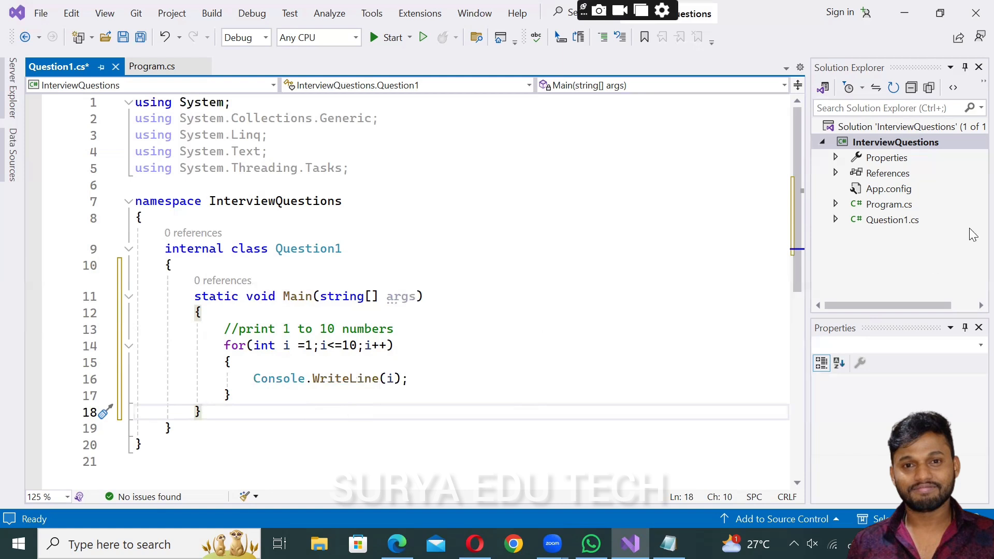
{"action": "mouse_move", "coordinate": [912, 220]}
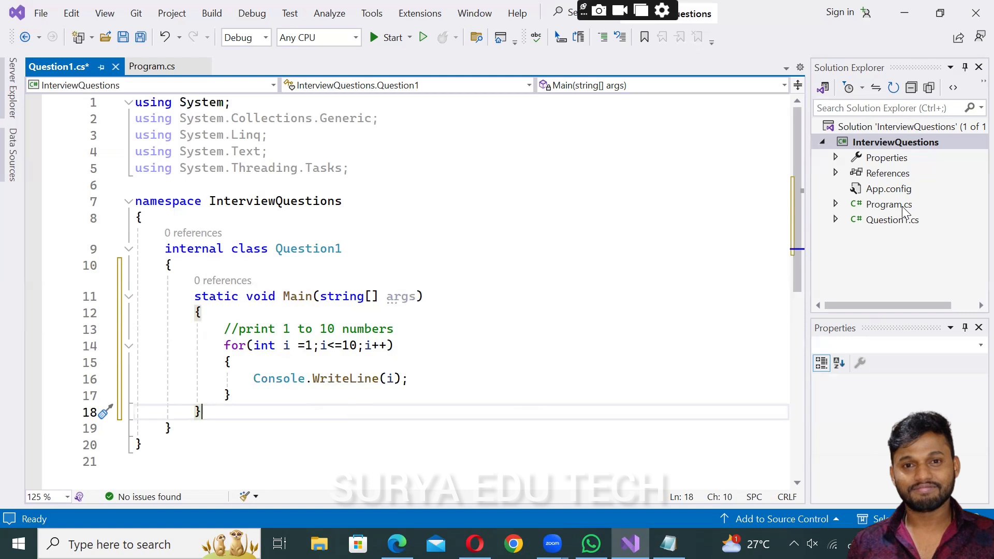
{"action": "mouse_move", "coordinate": [876, 139]}
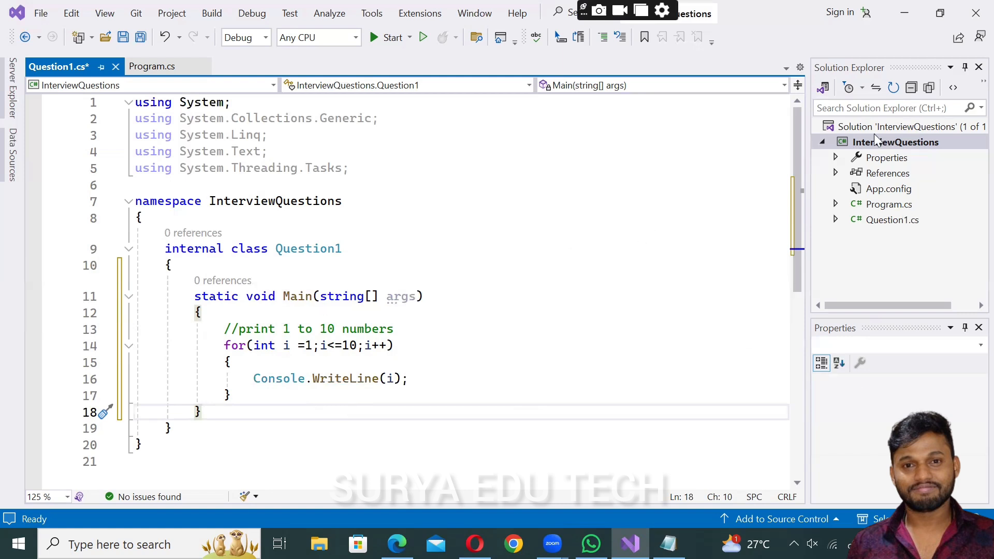
{"action": "mouse_move", "coordinate": [883, 161]}
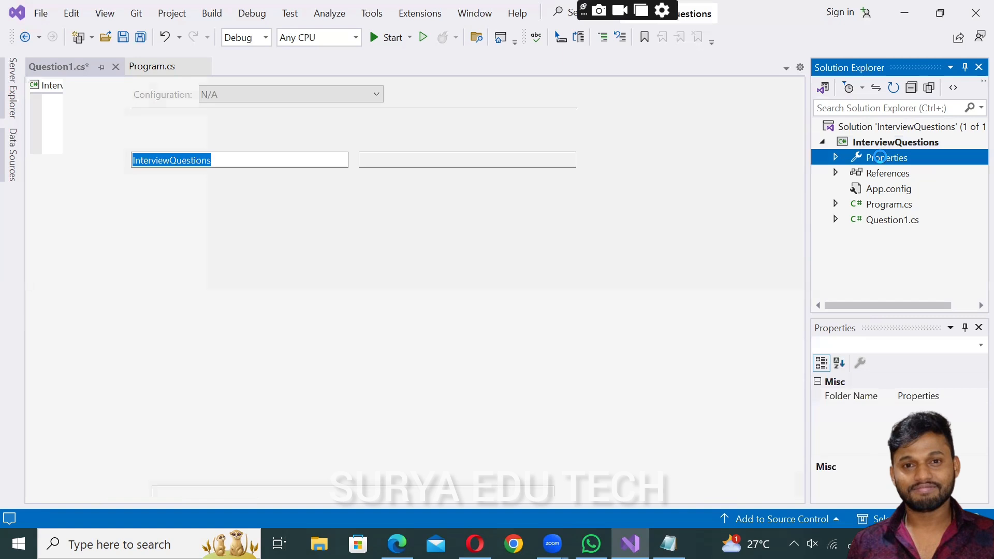
Set the Startup object to InterviewQuestions.Question1 in project properties, then return to Question1.cs
{"action": "double_click", "coordinate": [886, 157]}
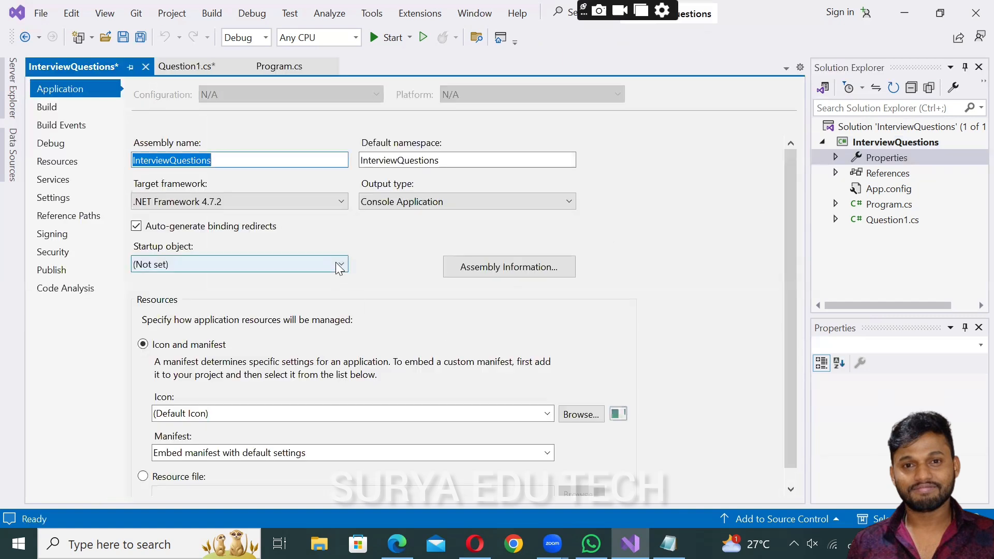
{"action": "left_click", "coordinate": [340, 264]}
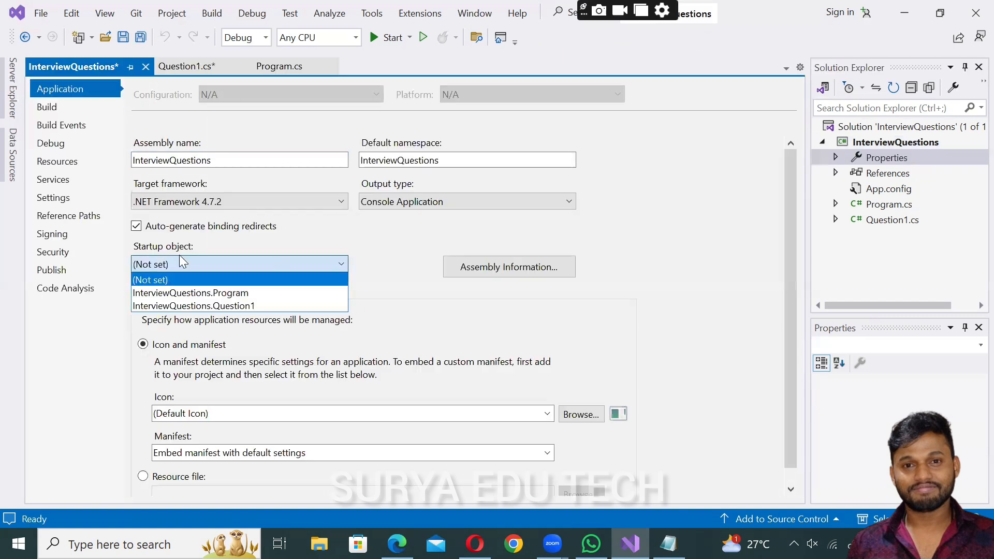
{"action": "mouse_move", "coordinate": [193, 305]}
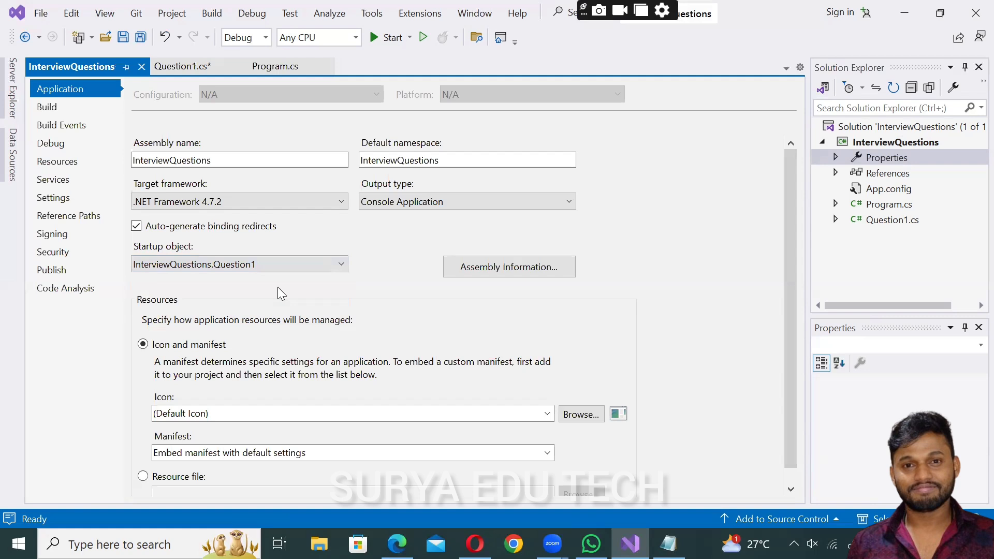
{"action": "left_click", "coordinate": [178, 66]}
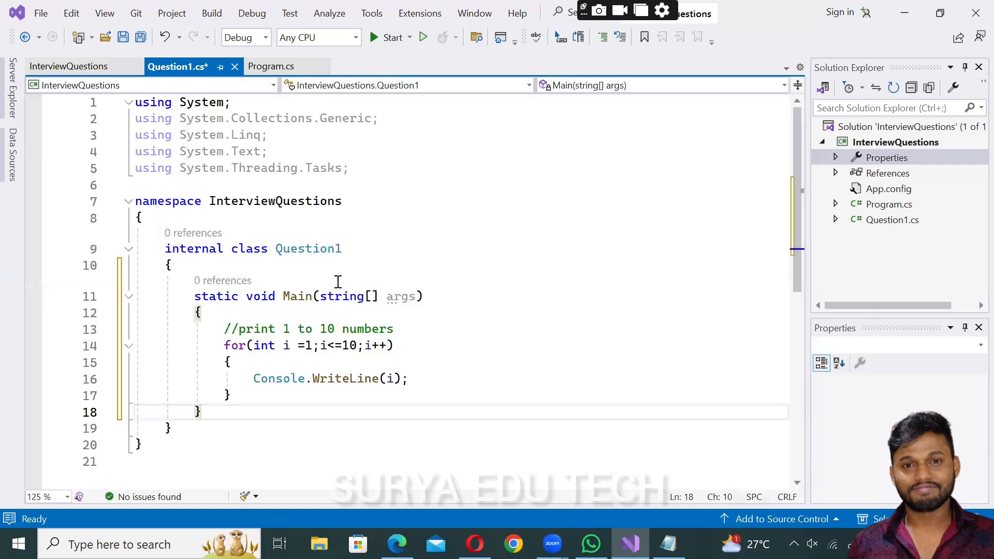
Save Question1.cs and run the project to print 1 through 10 in the console
{"action": "key", "text": "ctrl+s"}
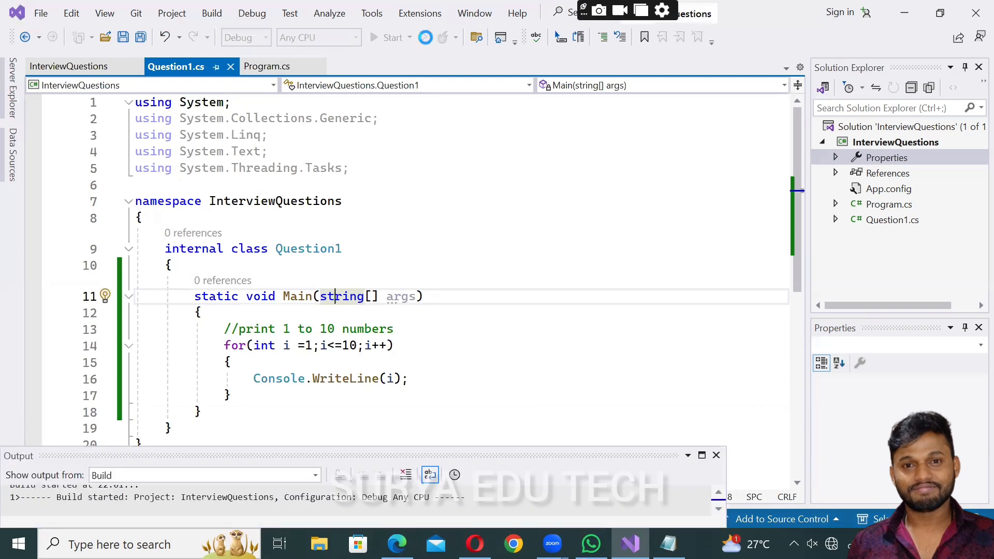
{"action": "left_click", "coordinate": [392, 37]}
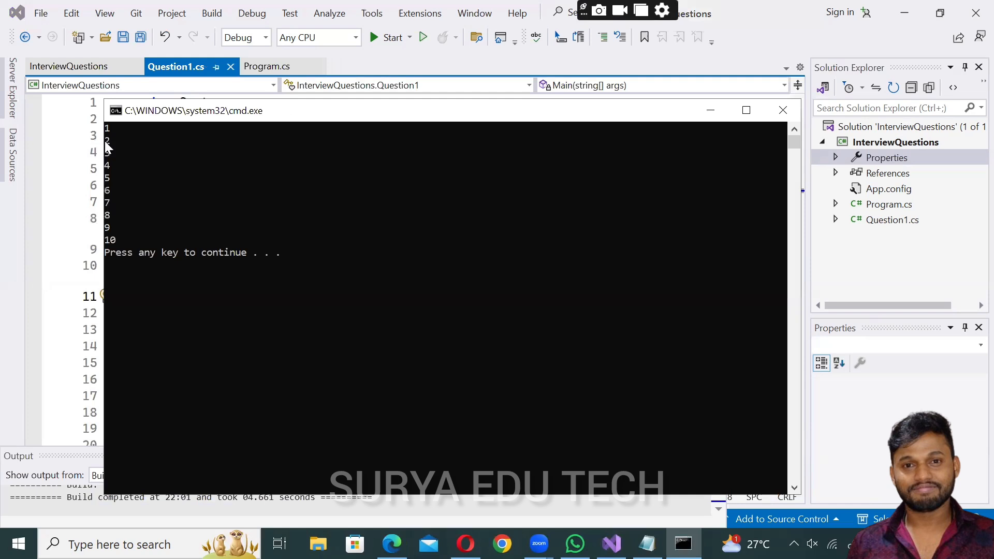
{"action": "mouse_move", "coordinate": [117, 204]}
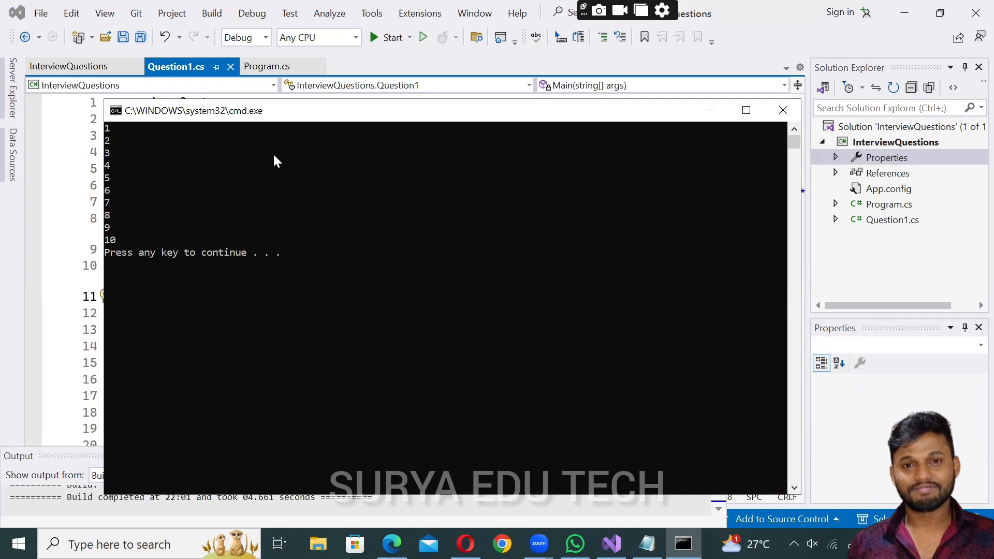
{"action": "mouse_move", "coordinate": [710, 110]}
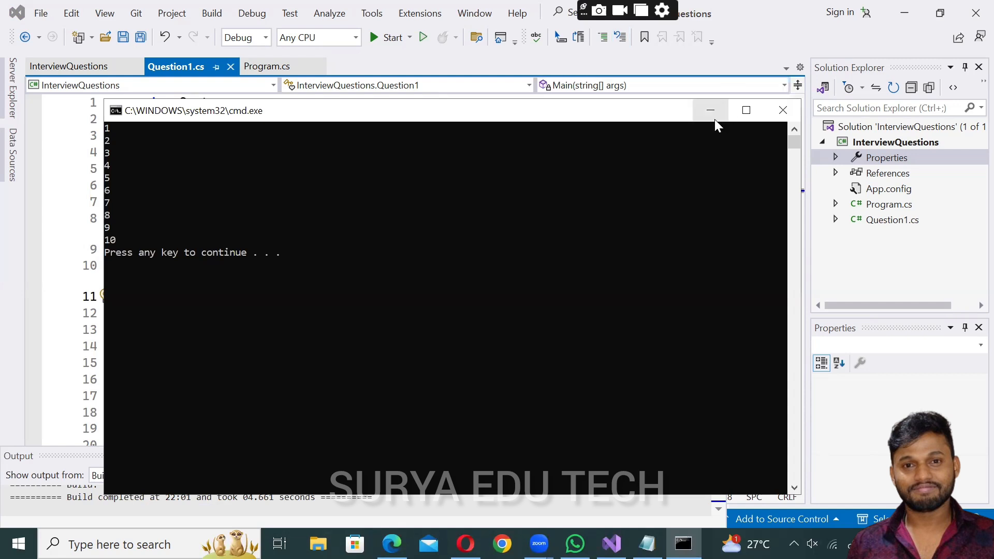